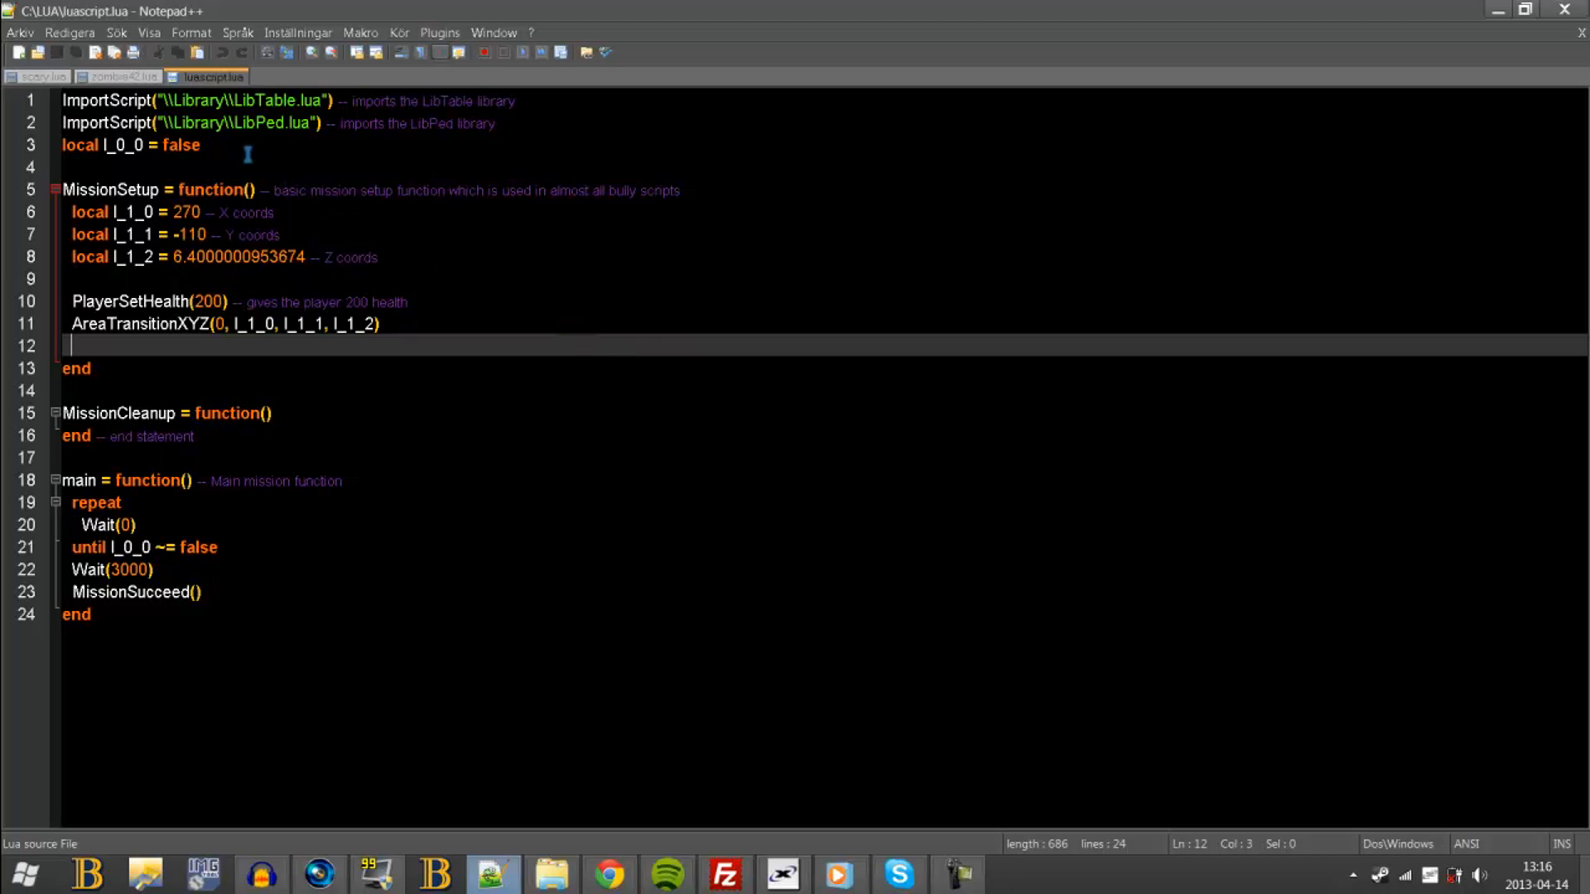
{"action": "mouse_move", "coordinate": [727, 194]}
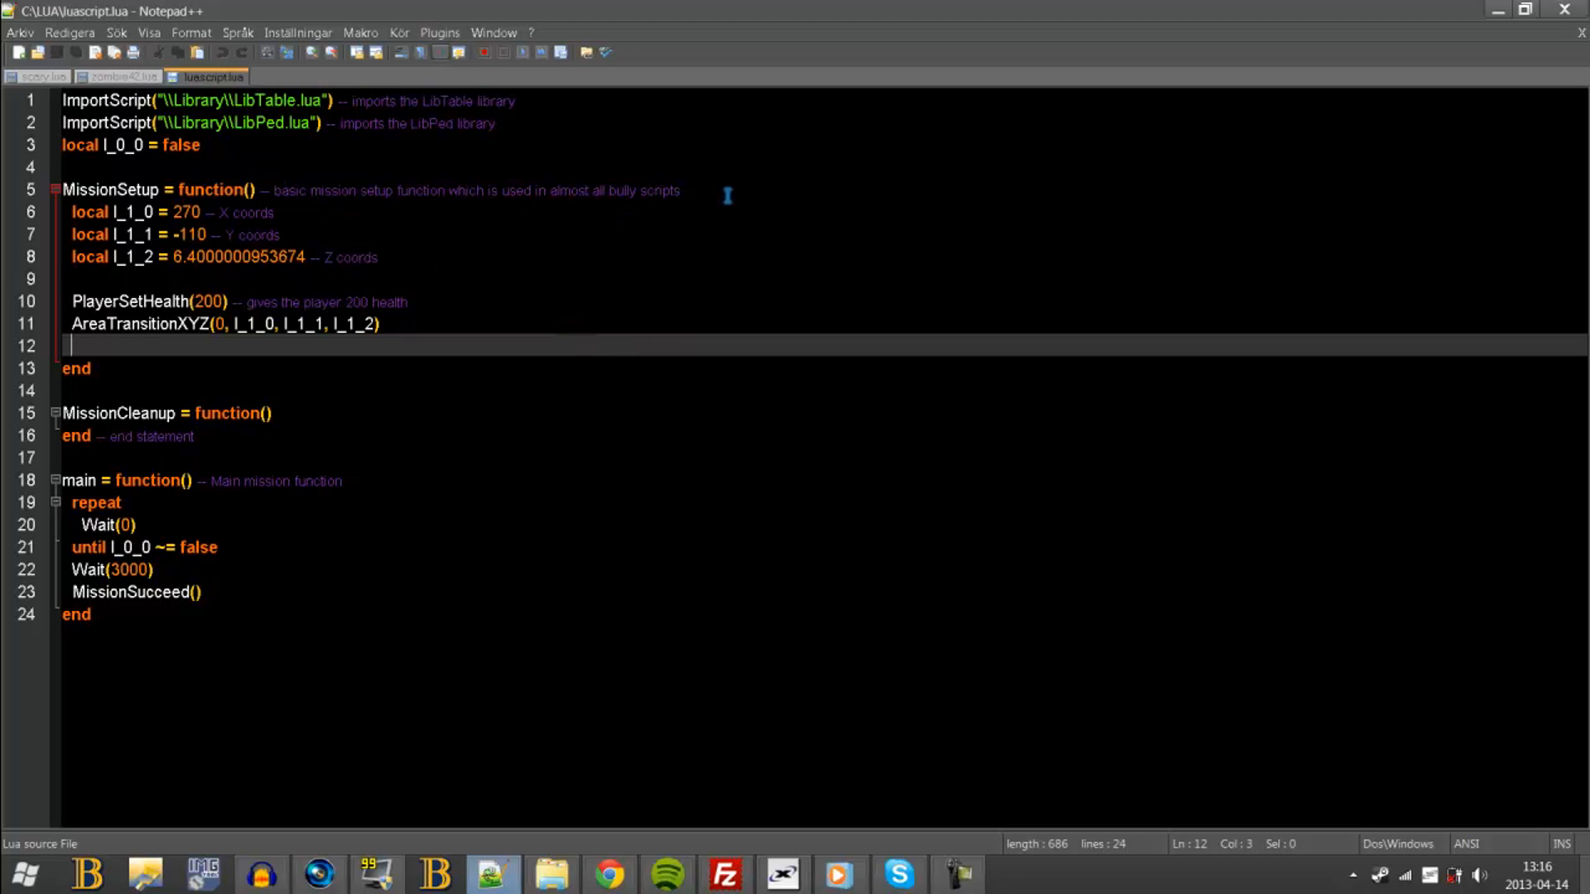
{"action": "mouse_move", "coordinate": [485, 330]}
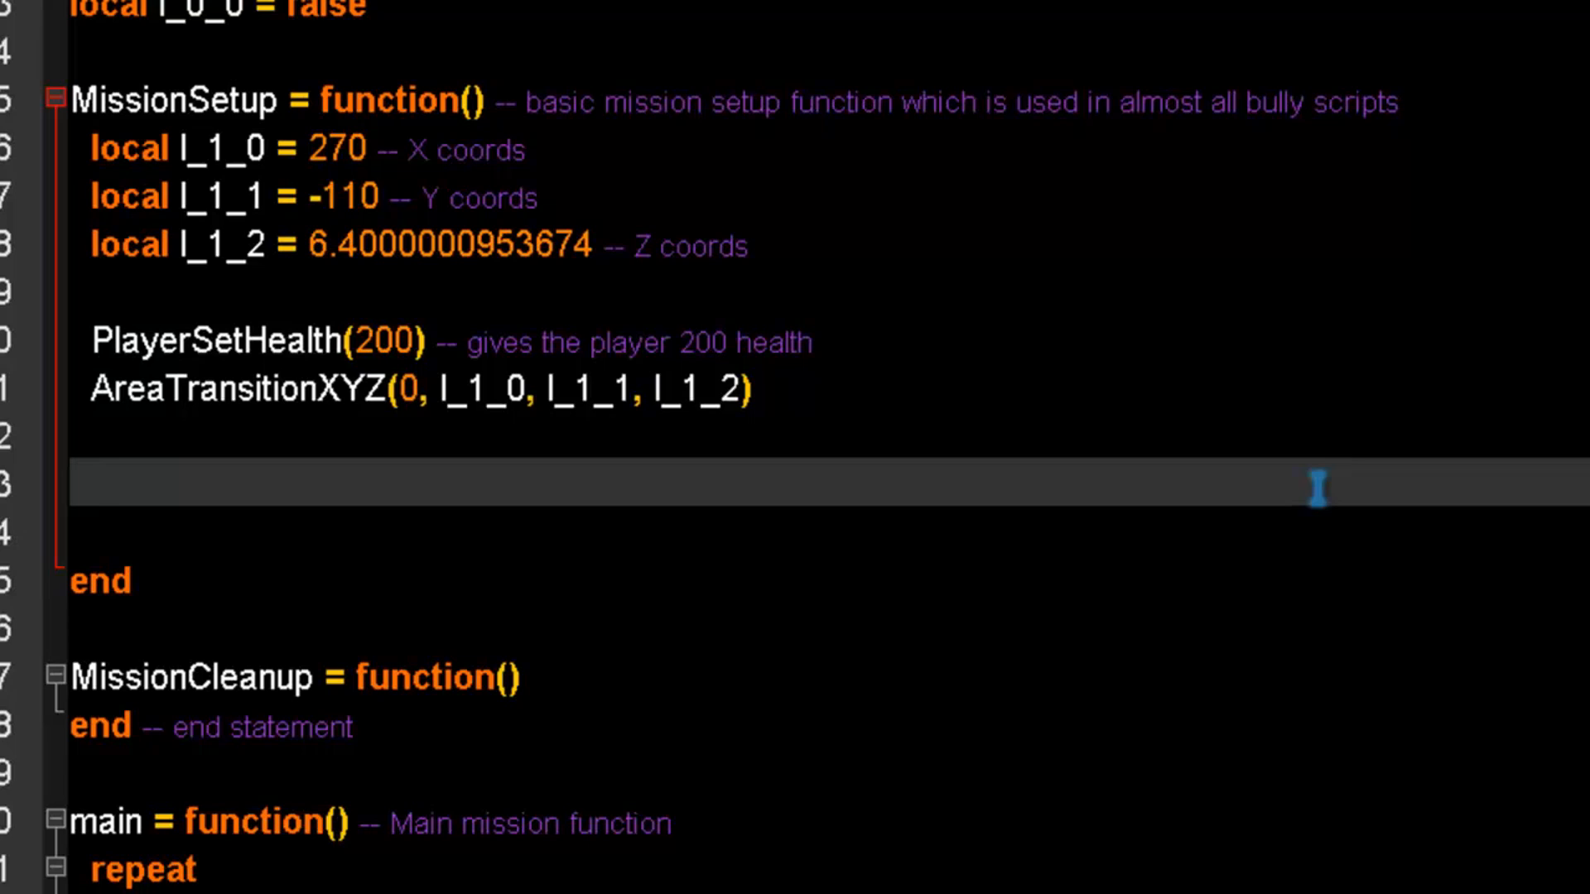
Type 'Gary = PedCreateXYZ(' on the empty line below AreaTransitionXYZ.
{"action": "type", "text": "Gary"}
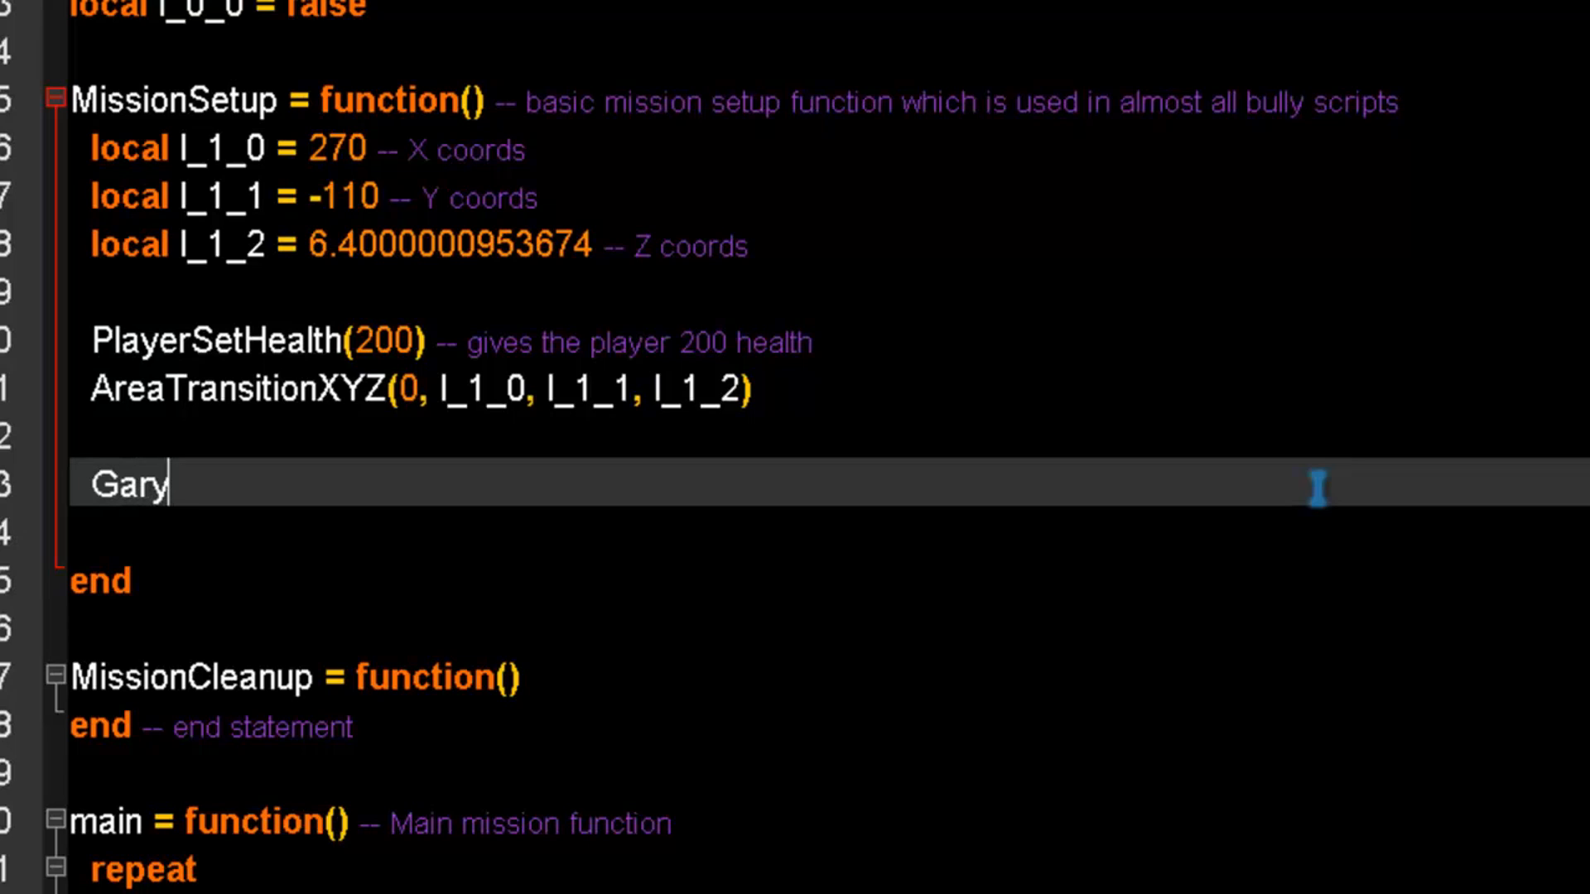
{"action": "type", "text": "="}
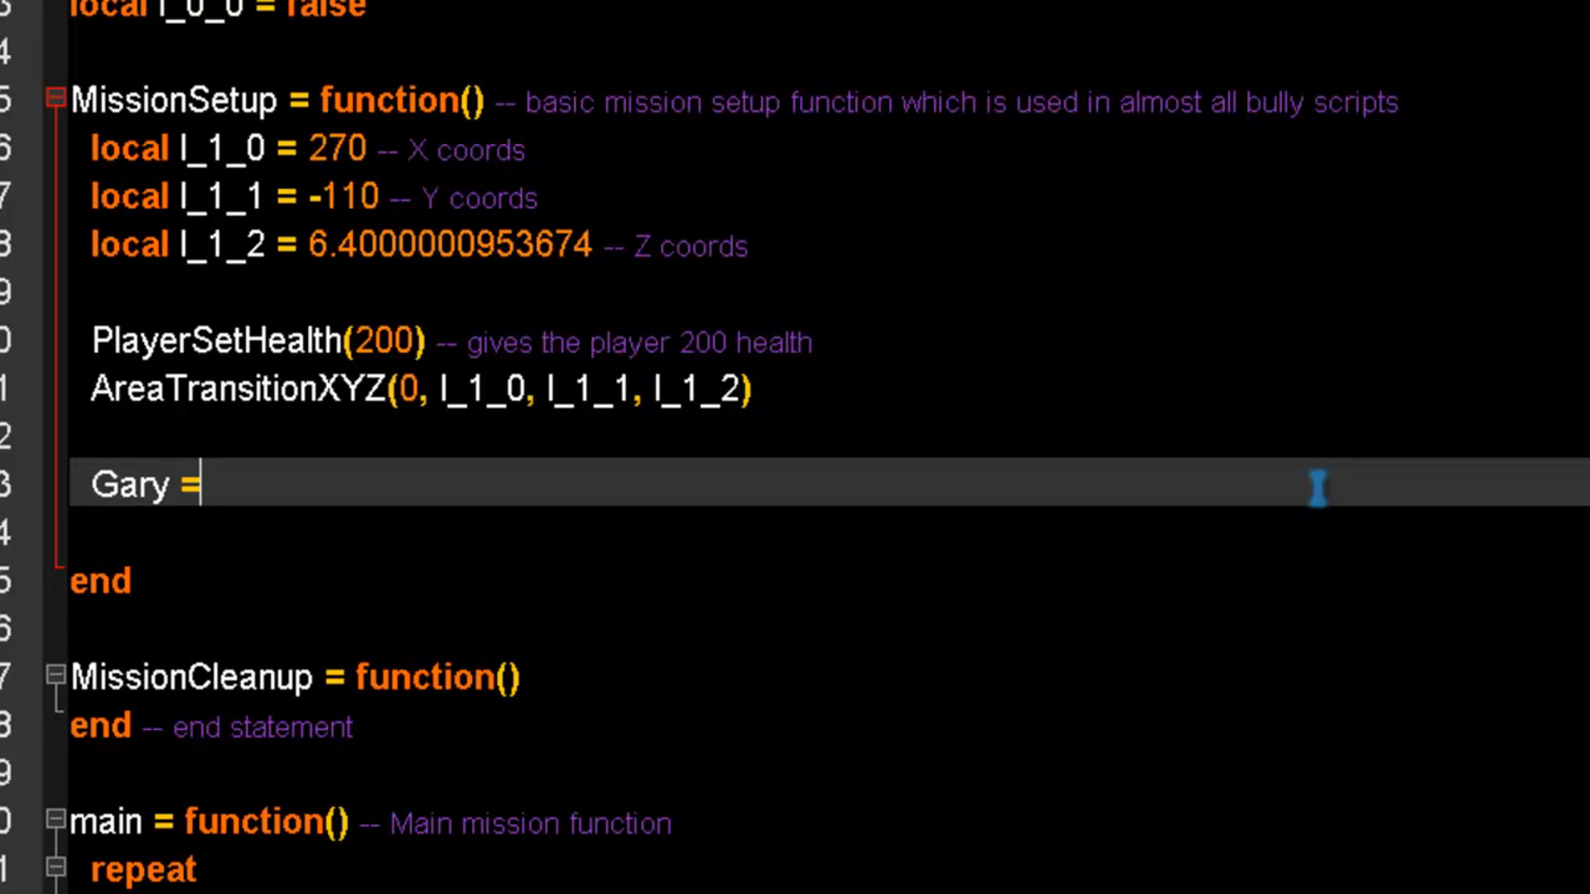
{"action": "type", "text": "PedCre"}
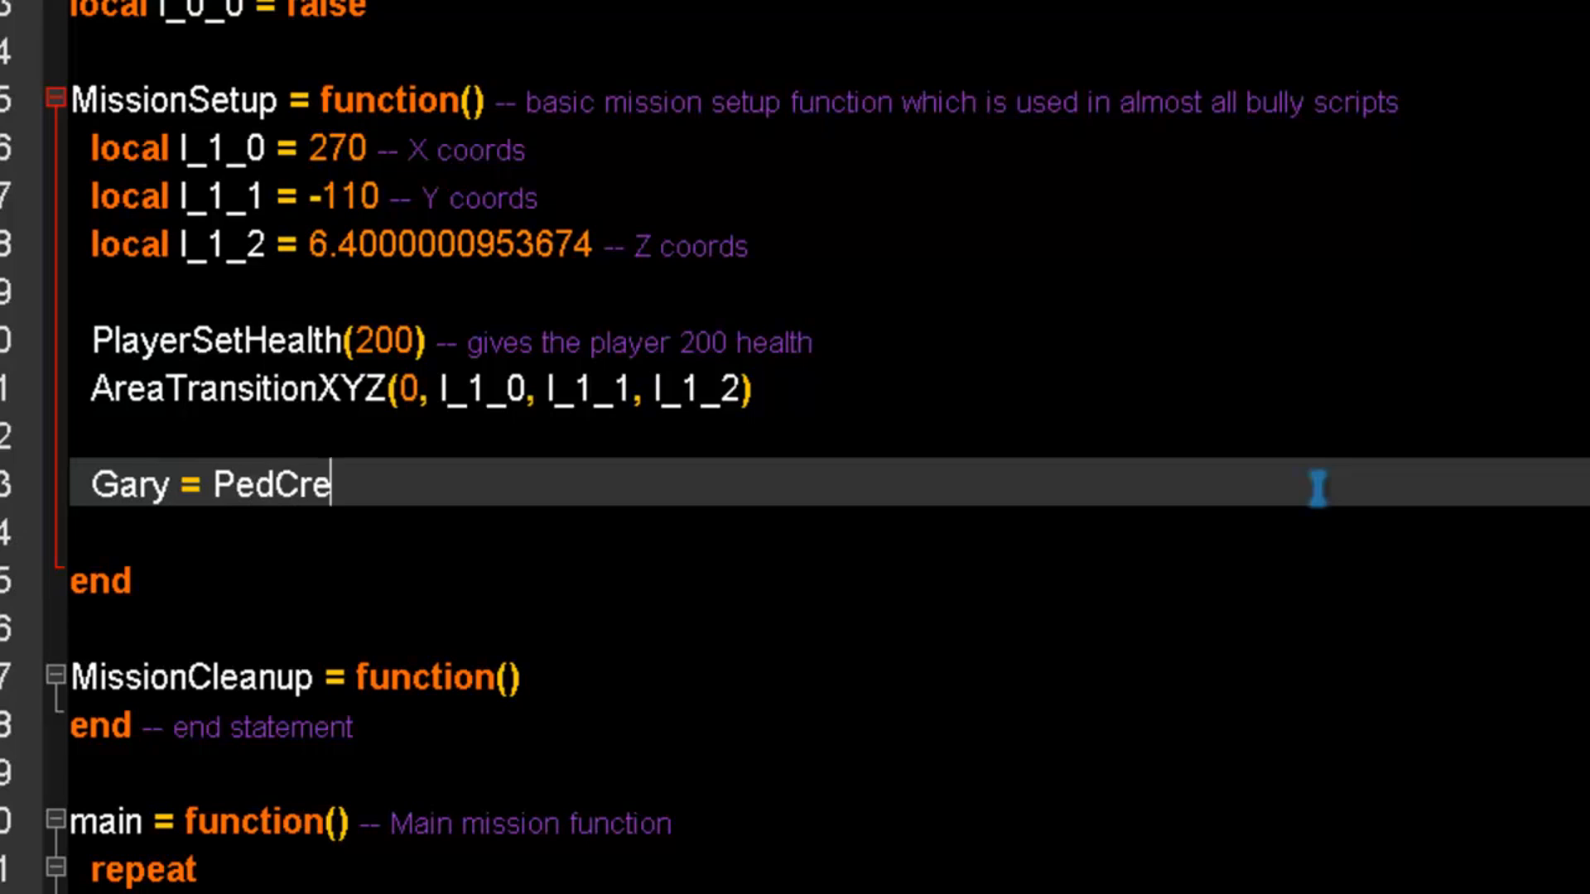
{"action": "type", "text": "ateXY"}
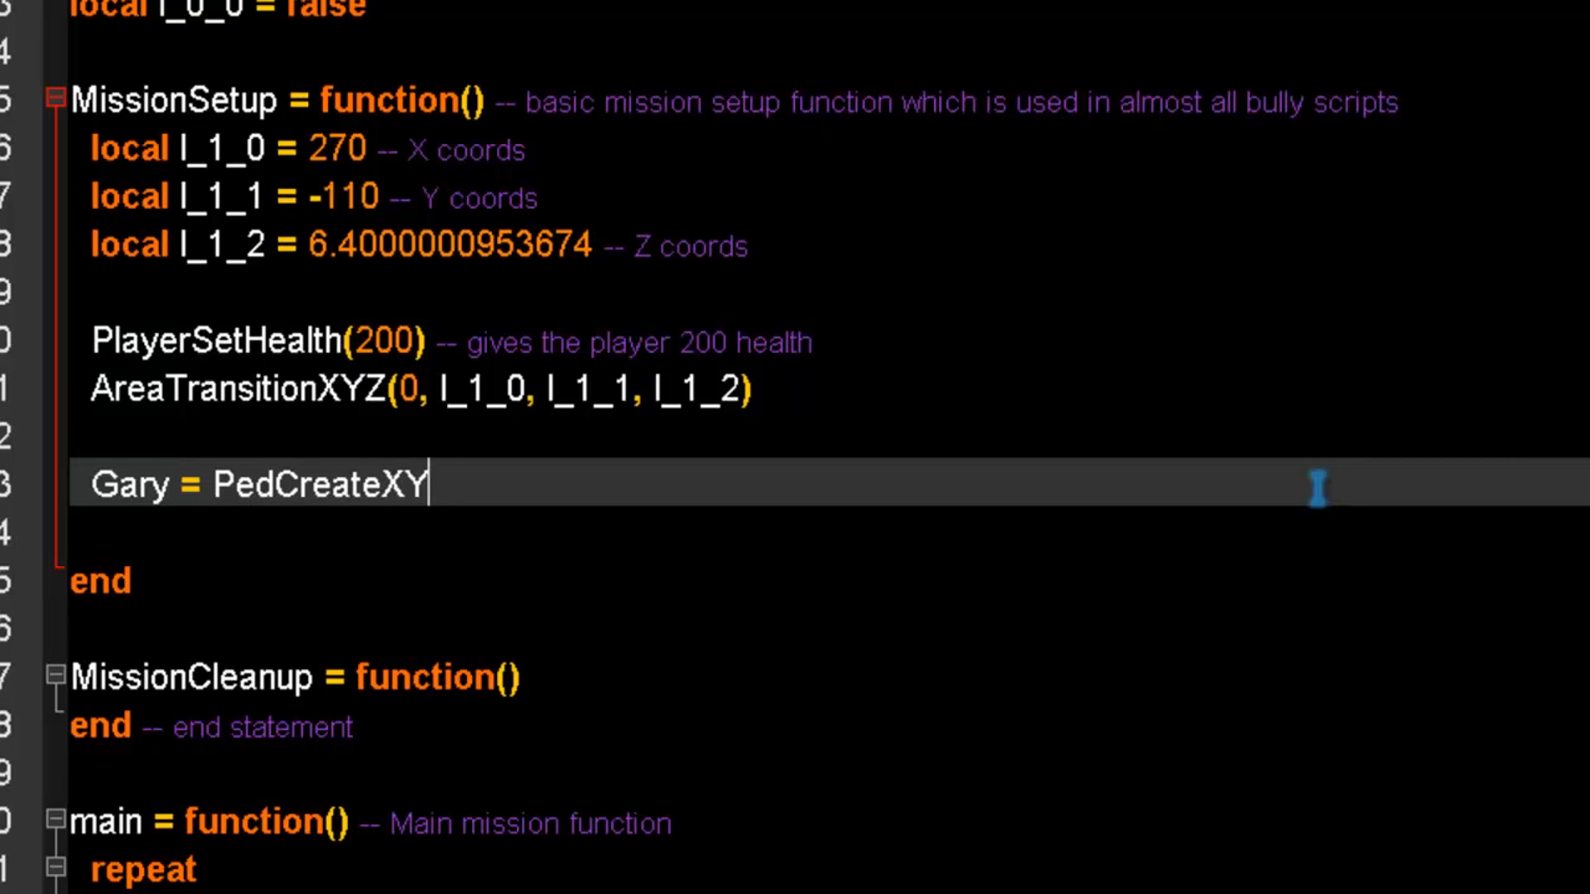
{"action": "type", "text": "Z"}
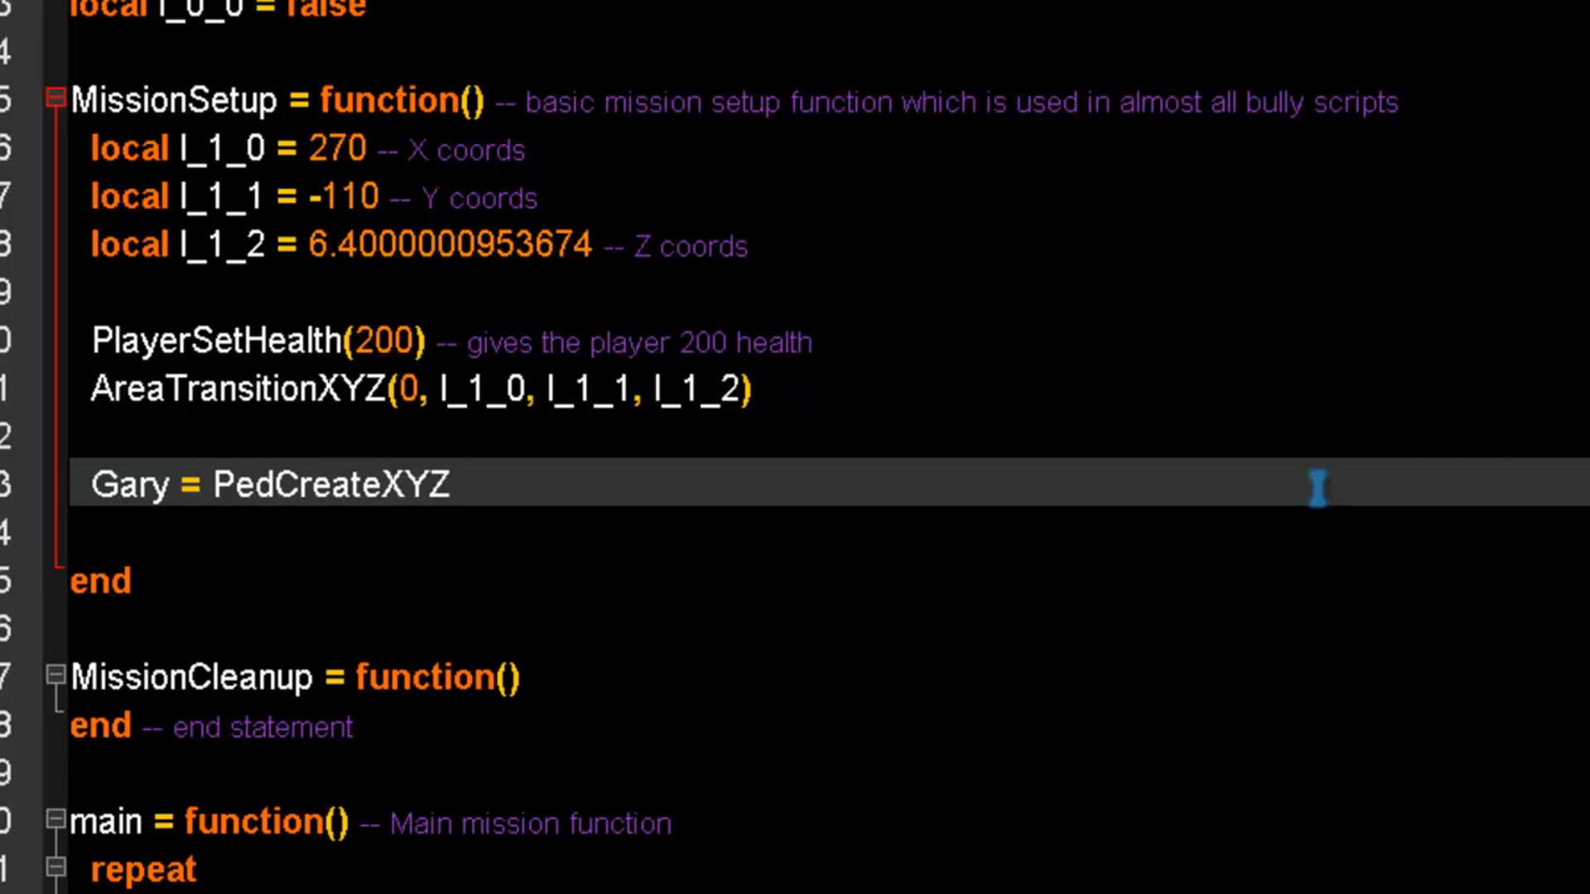
{"action": "type", "text": "("}
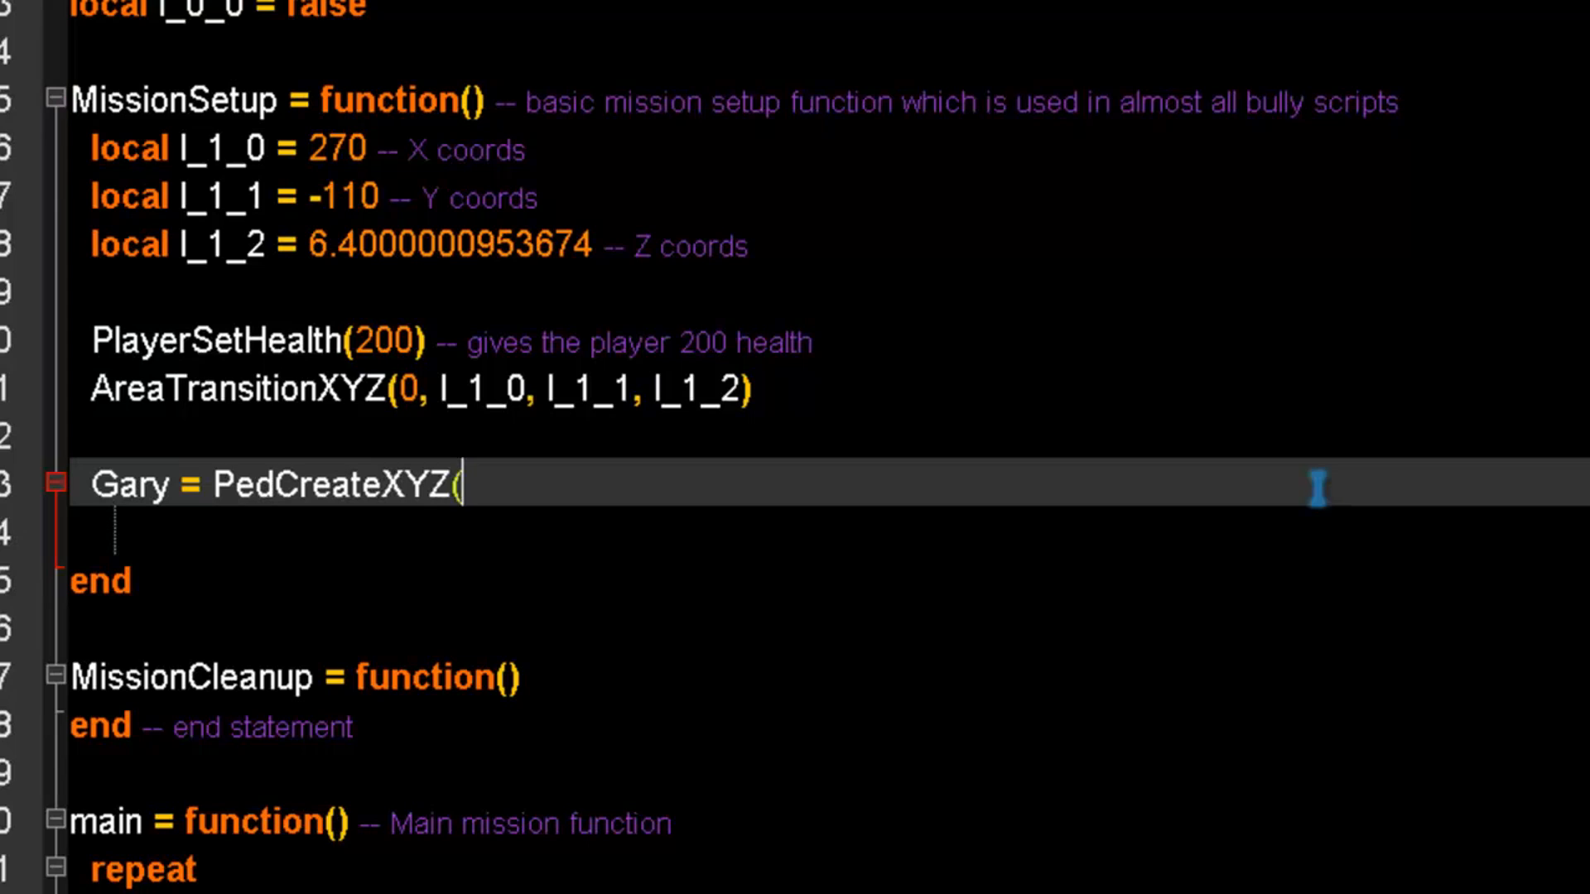
{"action": "mouse_move", "coordinate": [308, 421]}
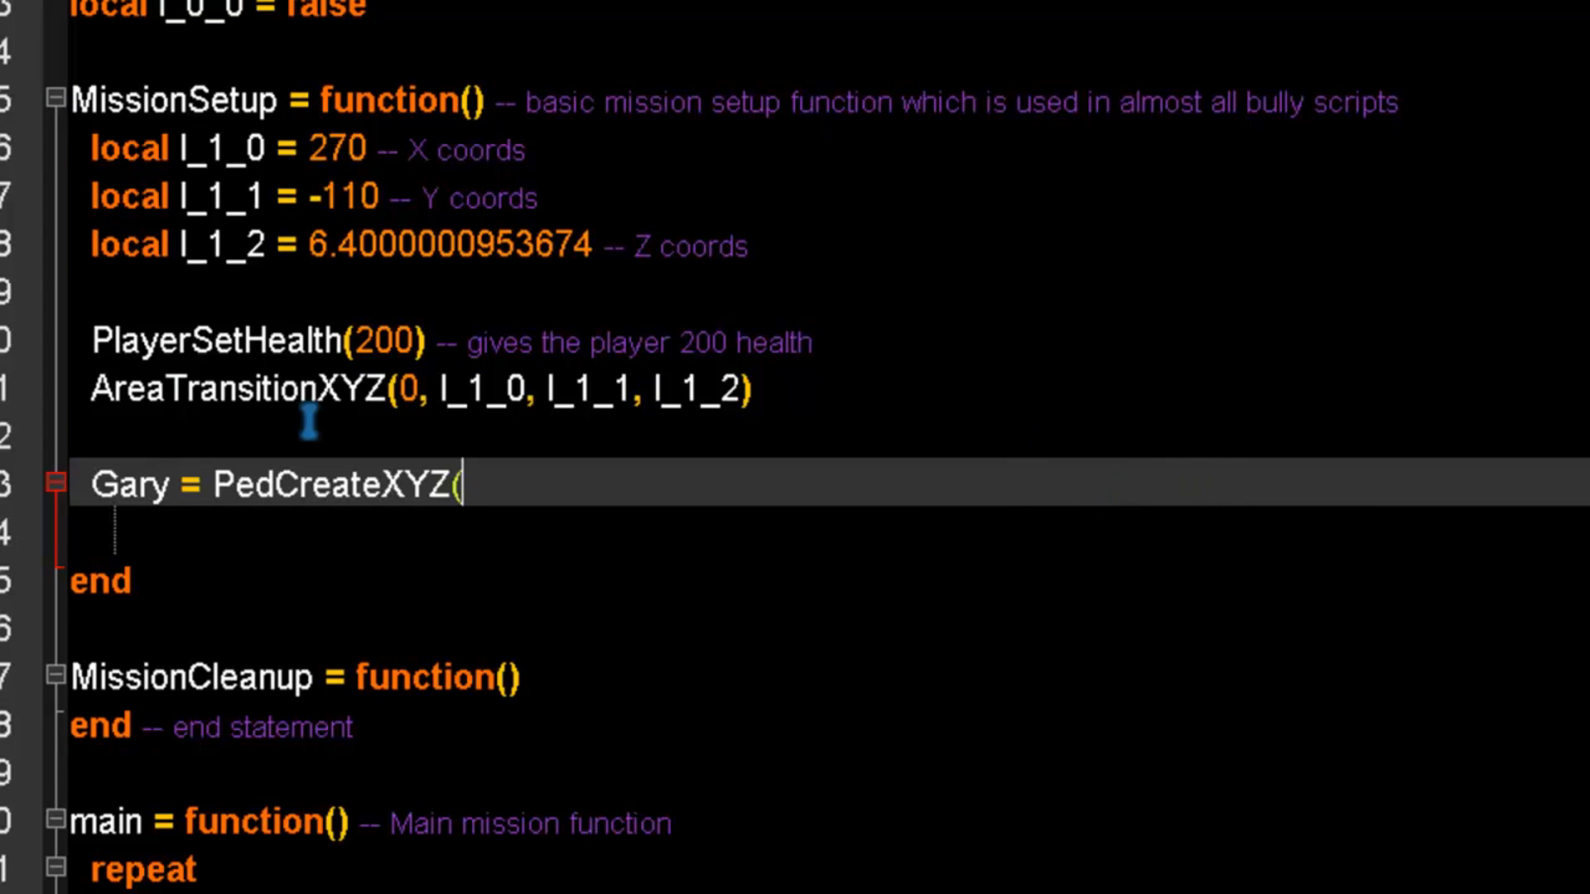
{"action": "mouse_move", "coordinate": [714, 388]}
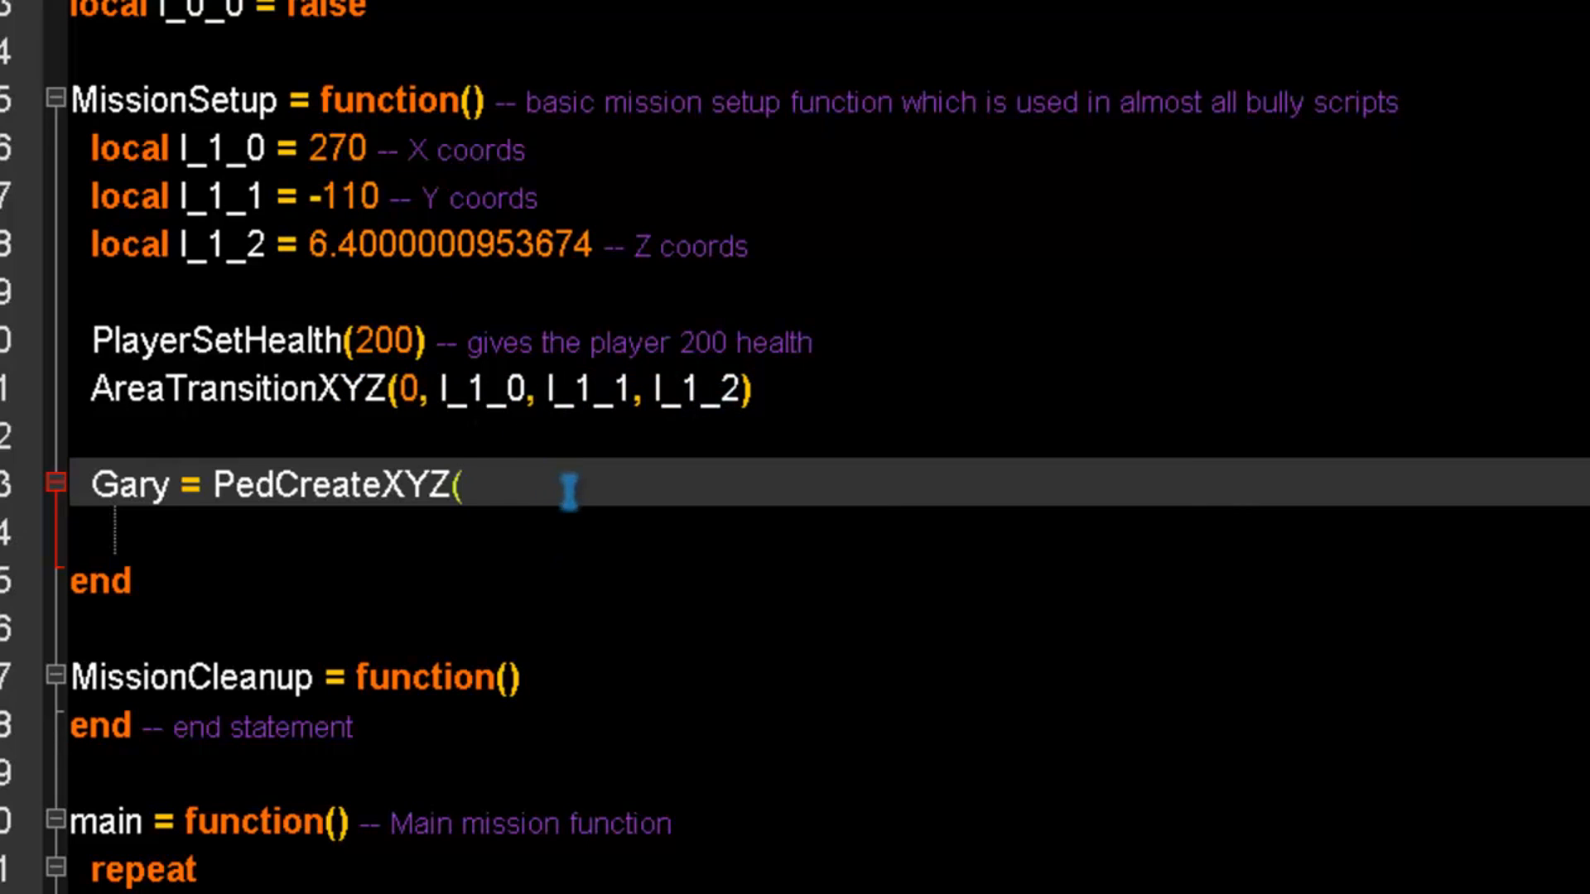
{"action": "mouse_move", "coordinate": [634, 484]}
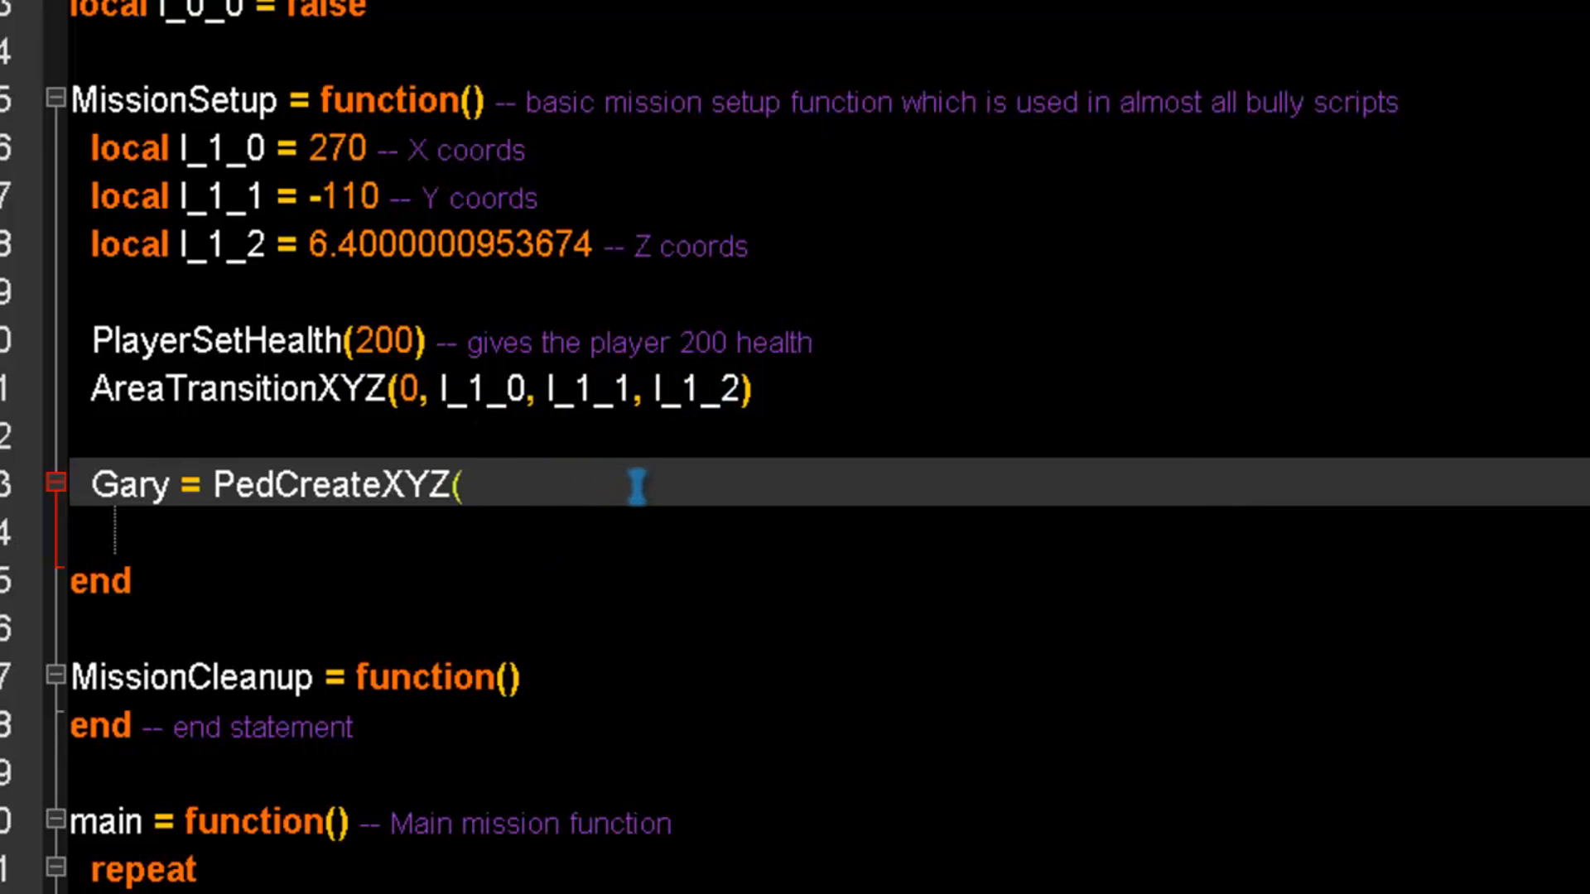
{"action": "mouse_move", "coordinate": [583, 496]}
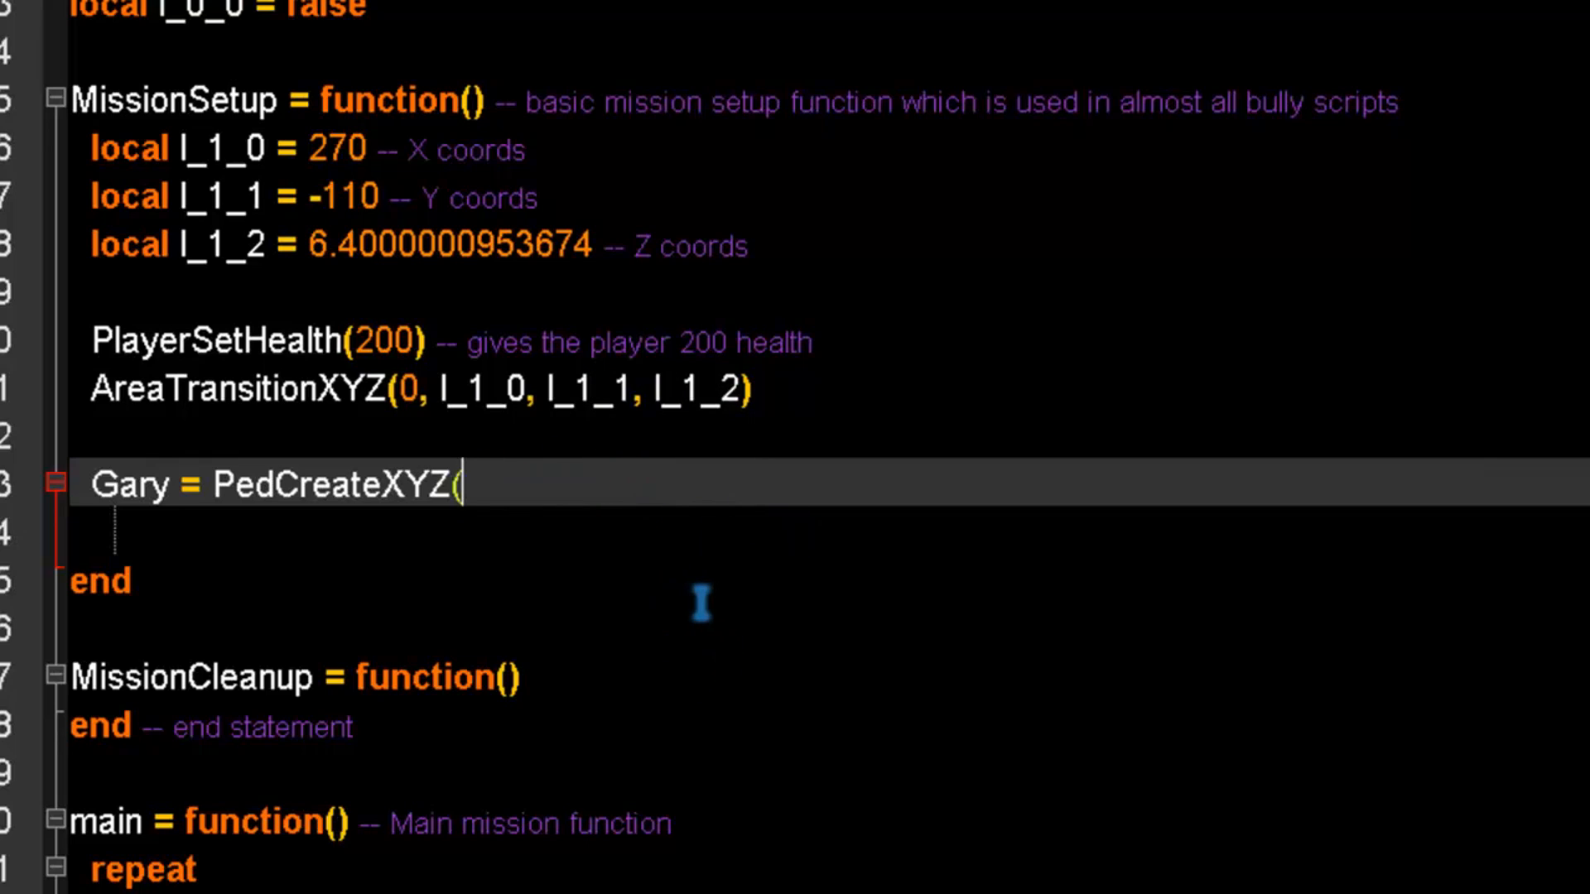
Enter 130 as Gary's first PedCreateXYZ argument, then highlight words like Gary.
{"action": "type", "text": "130"}
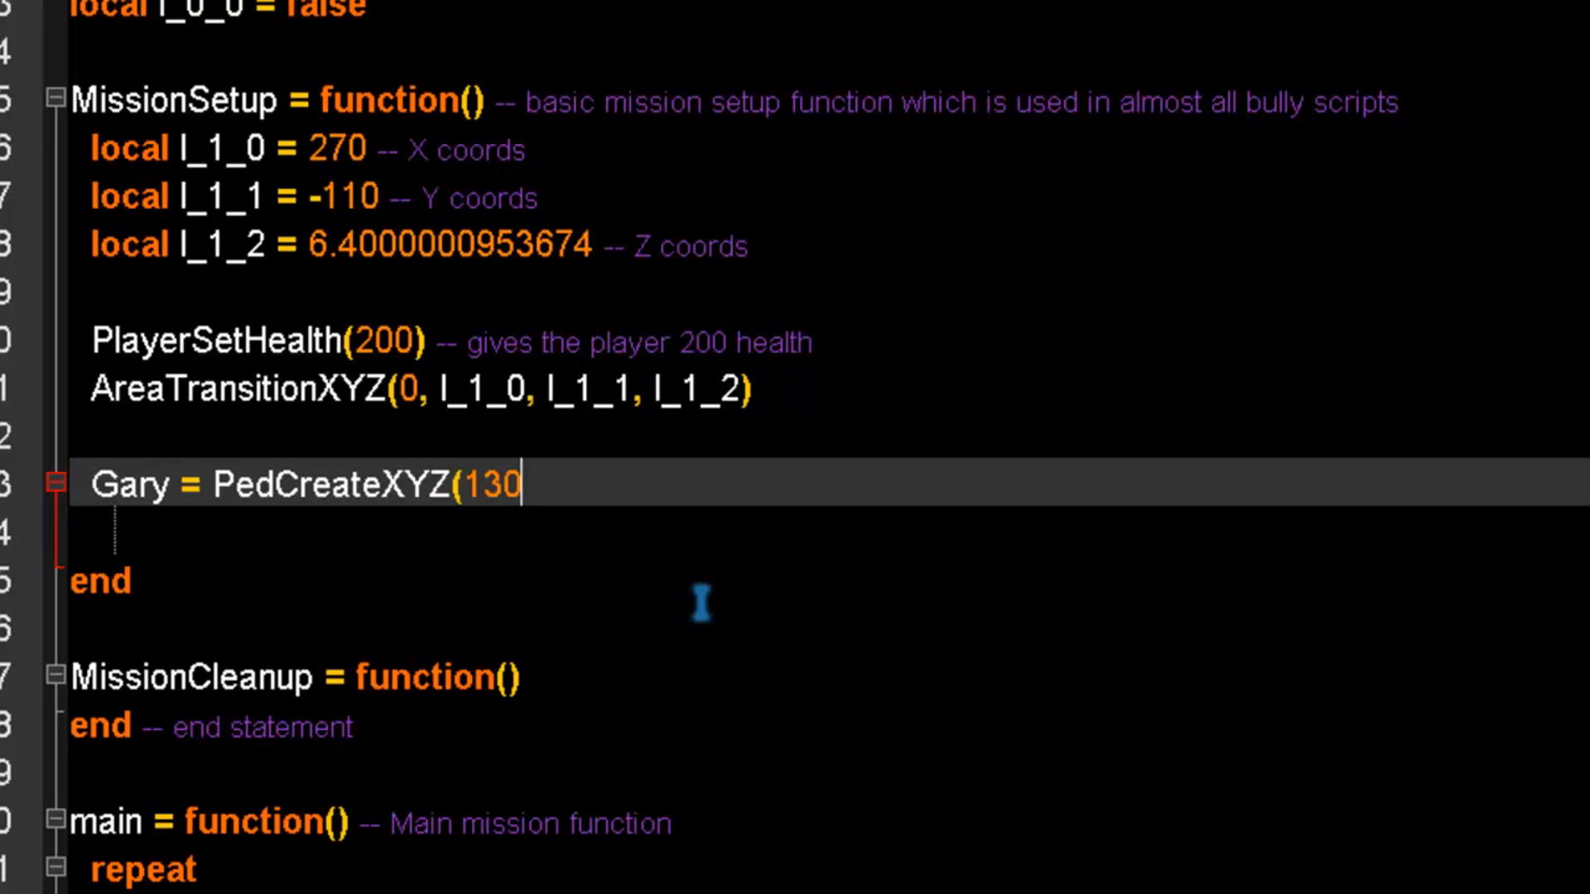
{"action": "mouse_move", "coordinate": [556, 484]}
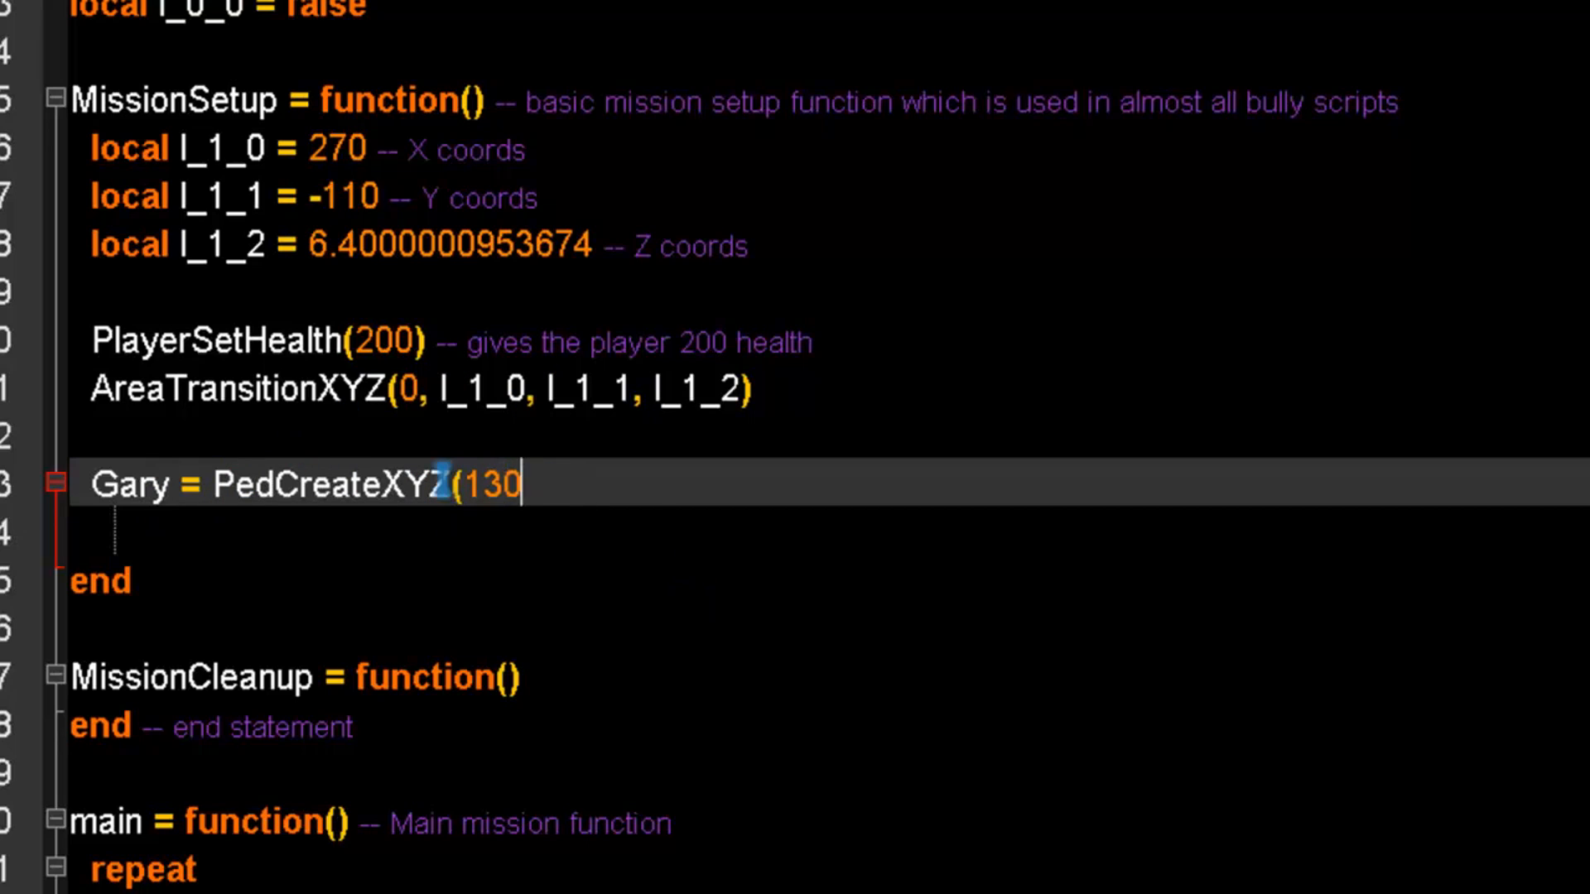
{"action": "double_click", "coordinate": [130, 485]}
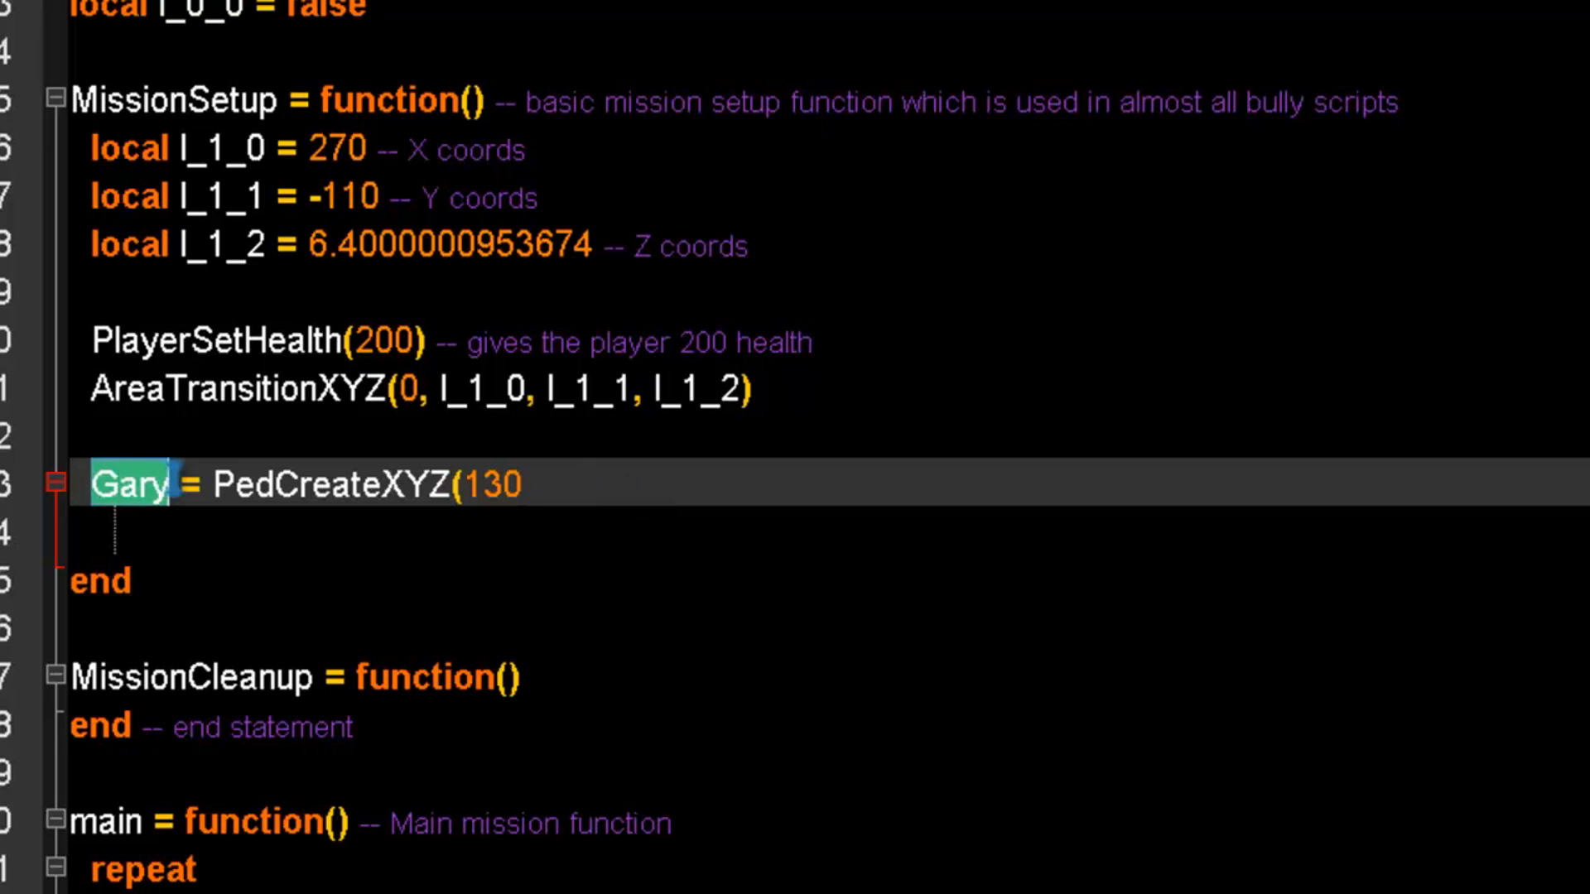
{"action": "left_click", "coordinate": [136, 484]}
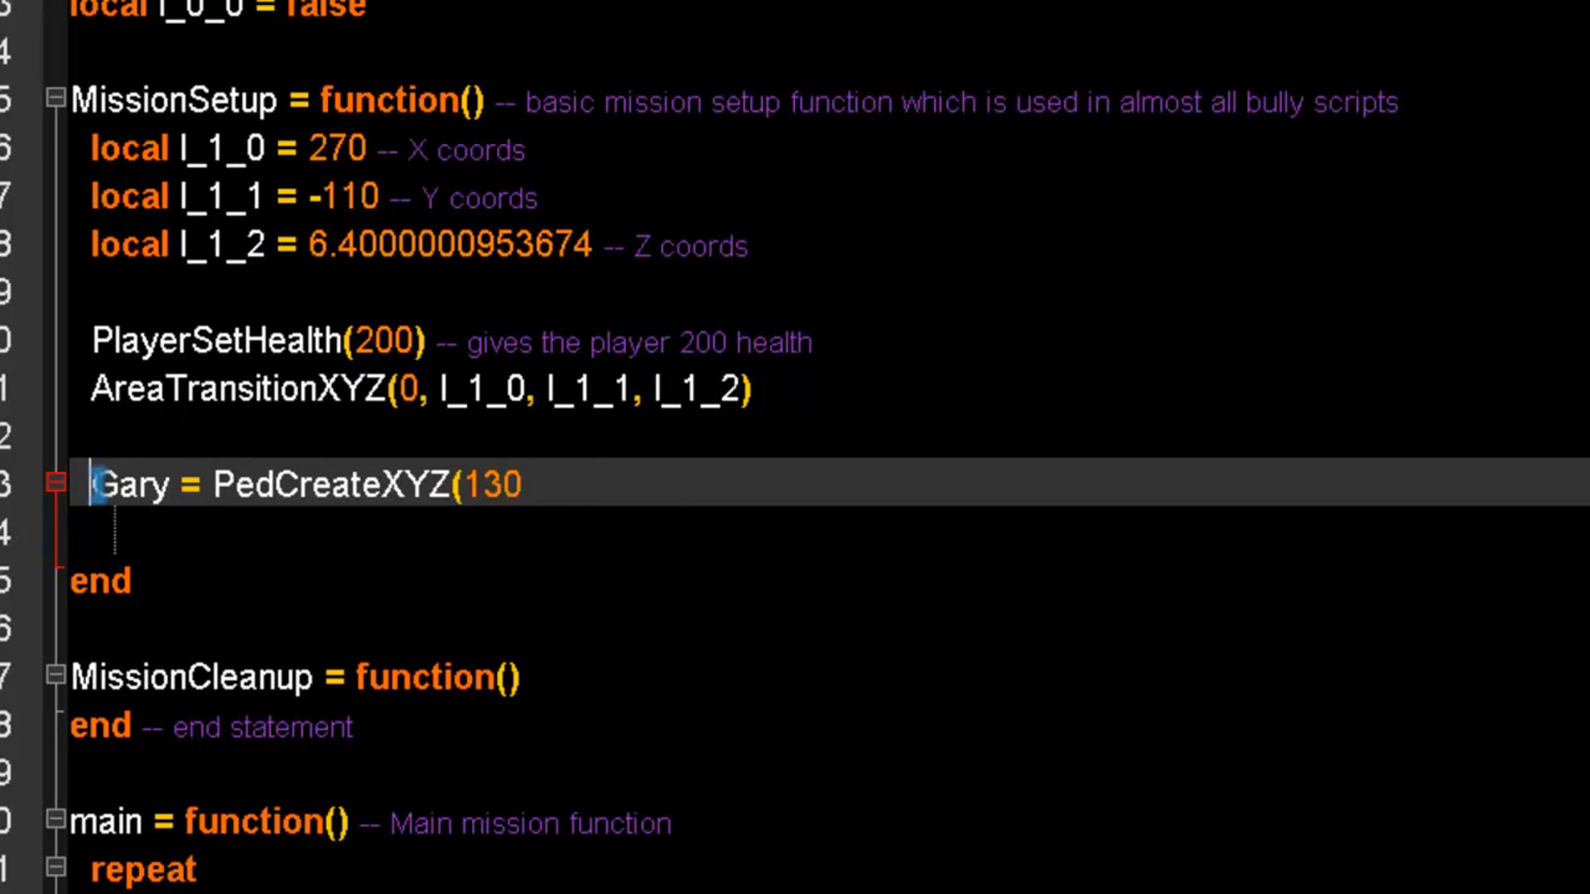
{"action": "double_click", "coordinate": [491, 484]}
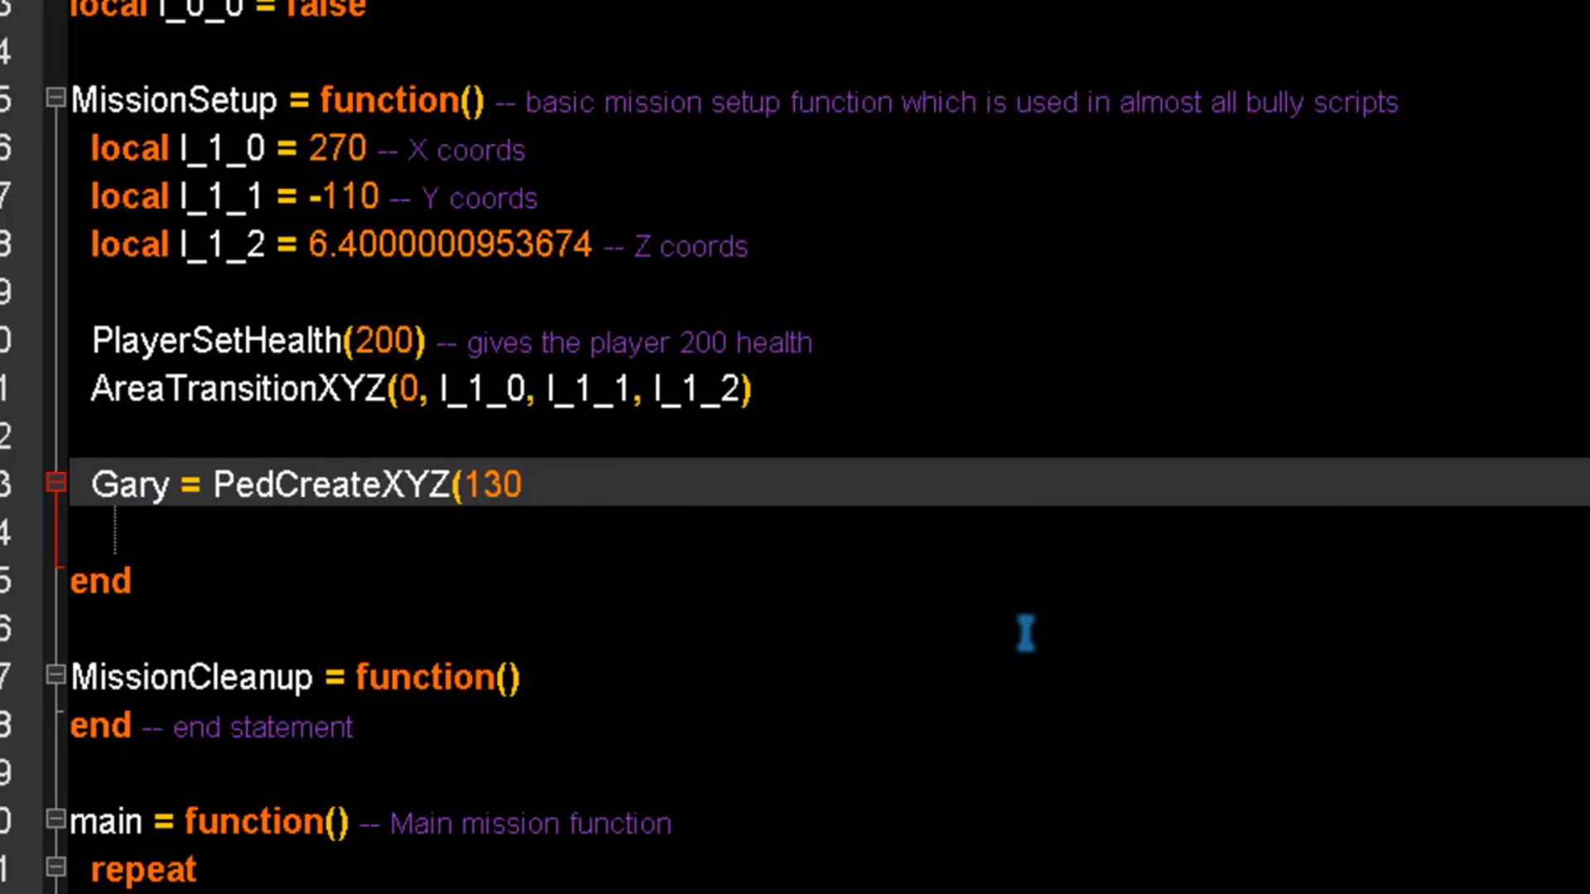
Add arguments l_1_0 + 1, l_1_1 + 1, l_1_2 + 1 and close Gary's call.
{"action": "type", "text": ","}
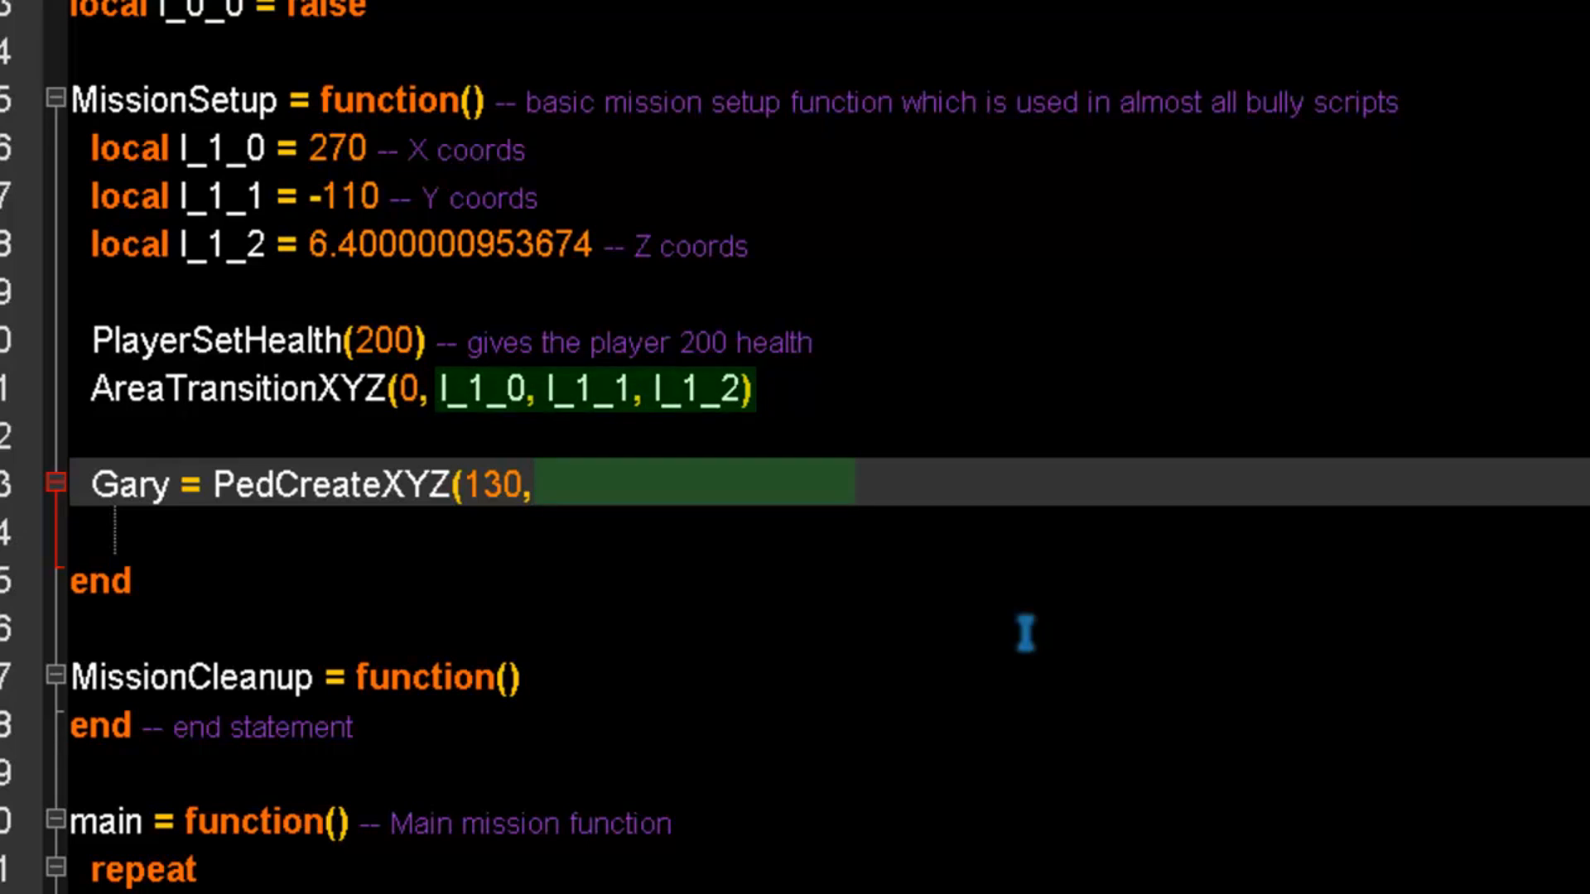
{"action": "type", "text": "l_10"}
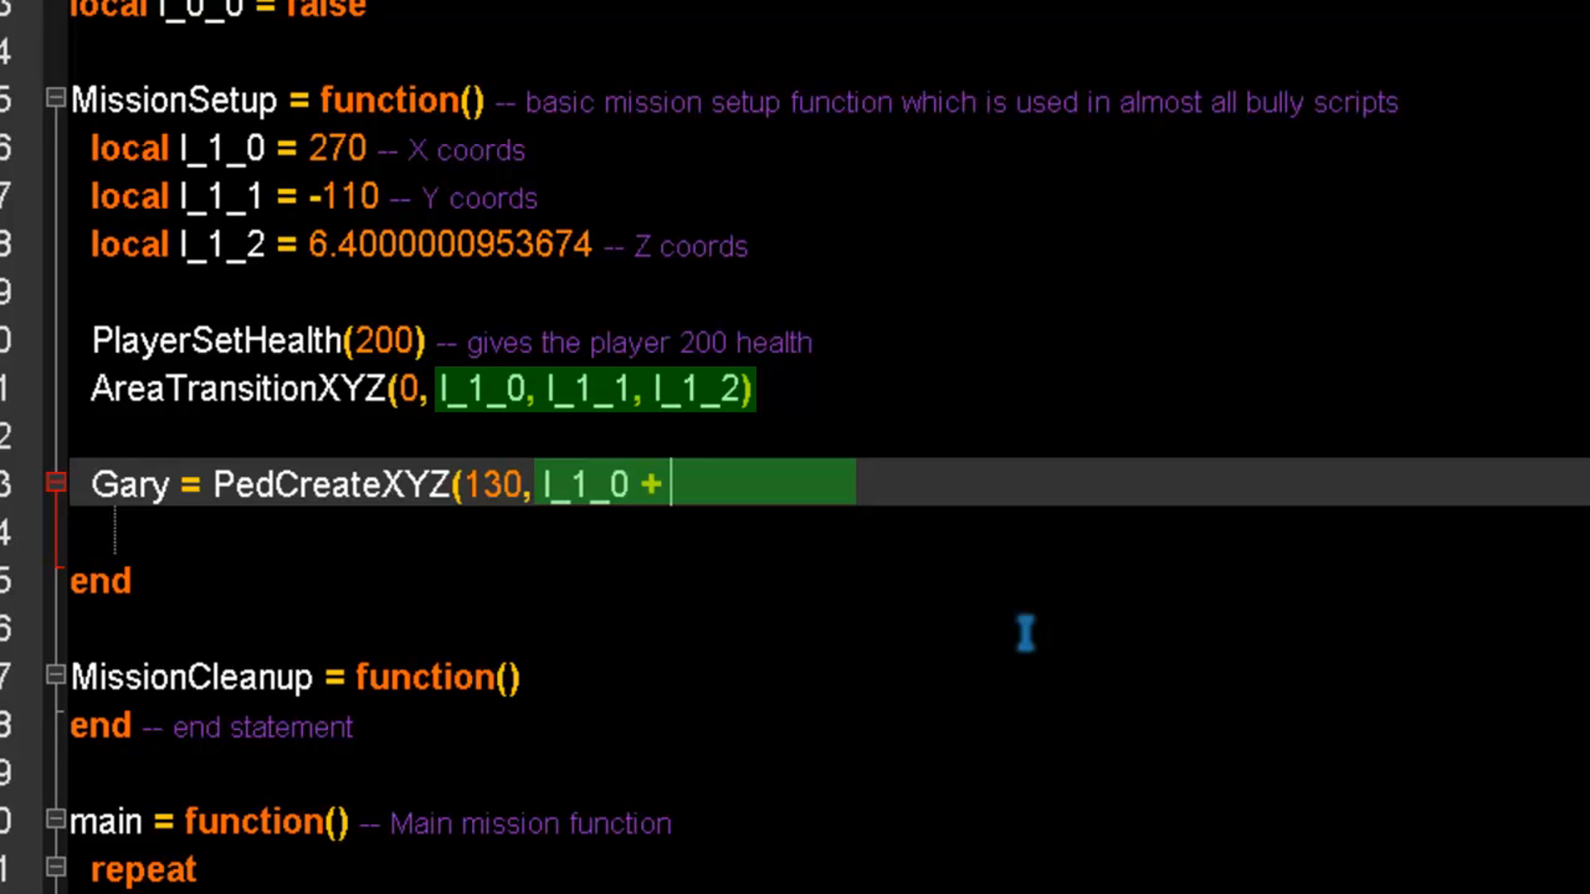
{"action": "type", "text": "1, l_1_1 + 1, l_1_2 + 1)"}
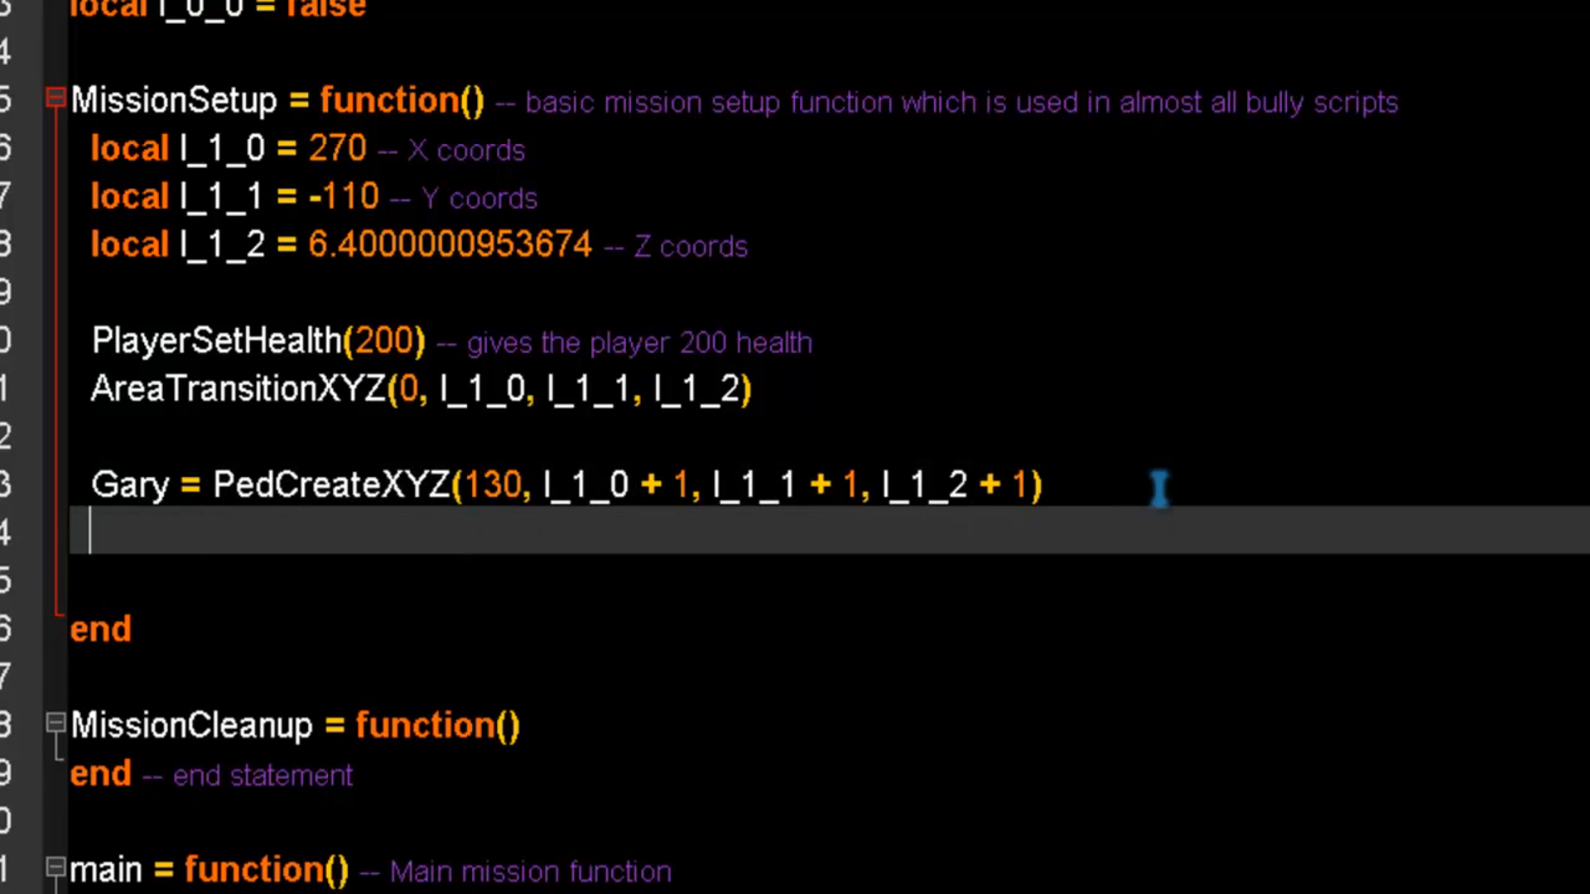
{"action": "mouse_move", "coordinate": [1080, 497]}
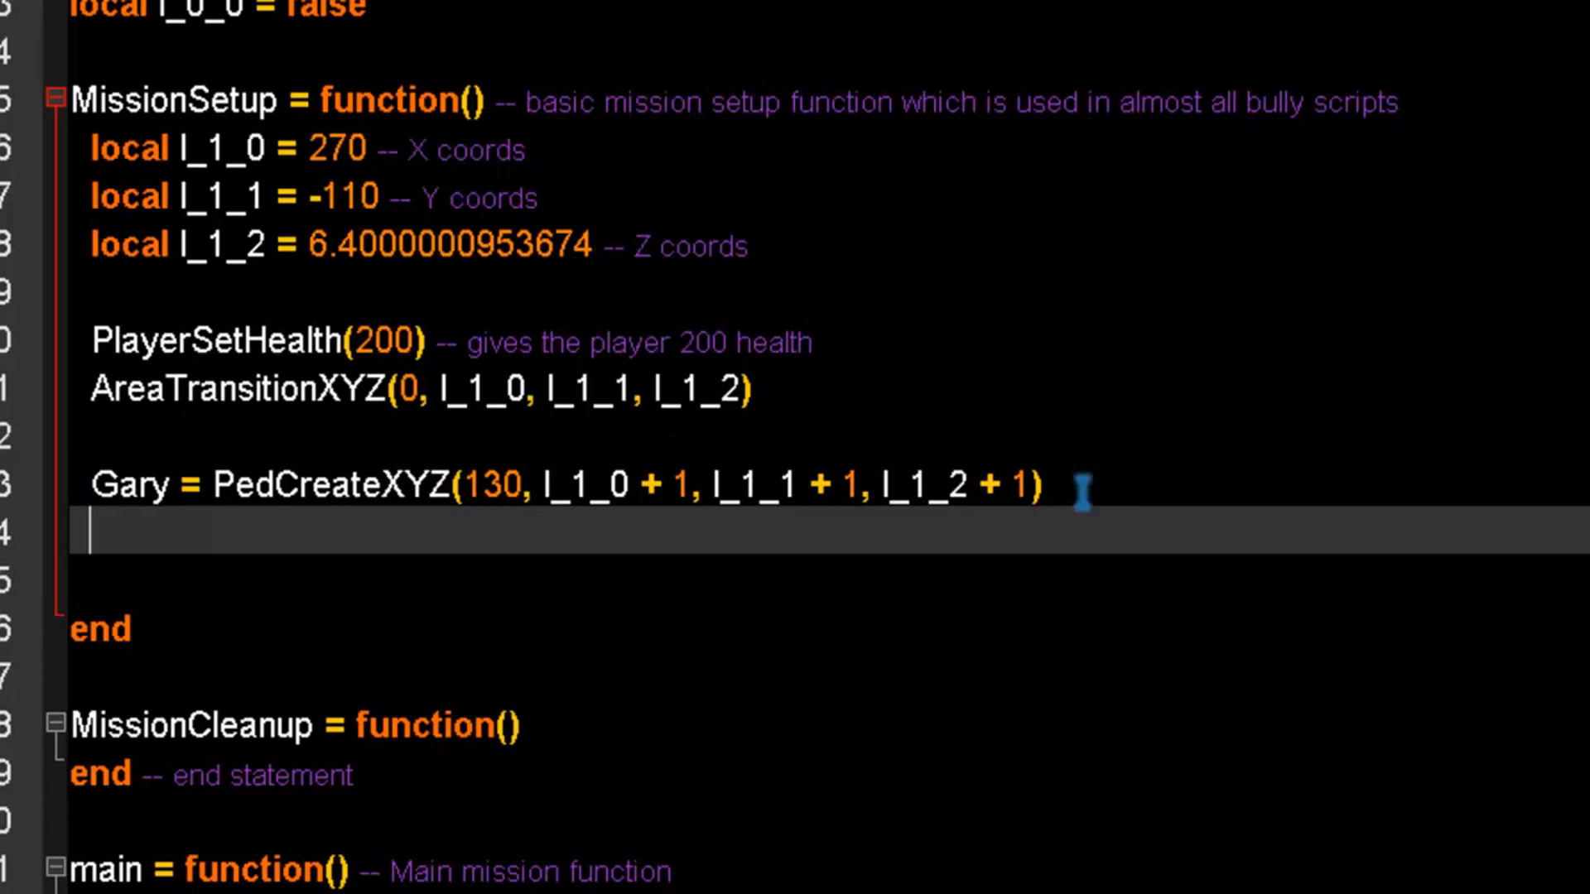
{"action": "mouse_move", "coordinate": [1257, 676]}
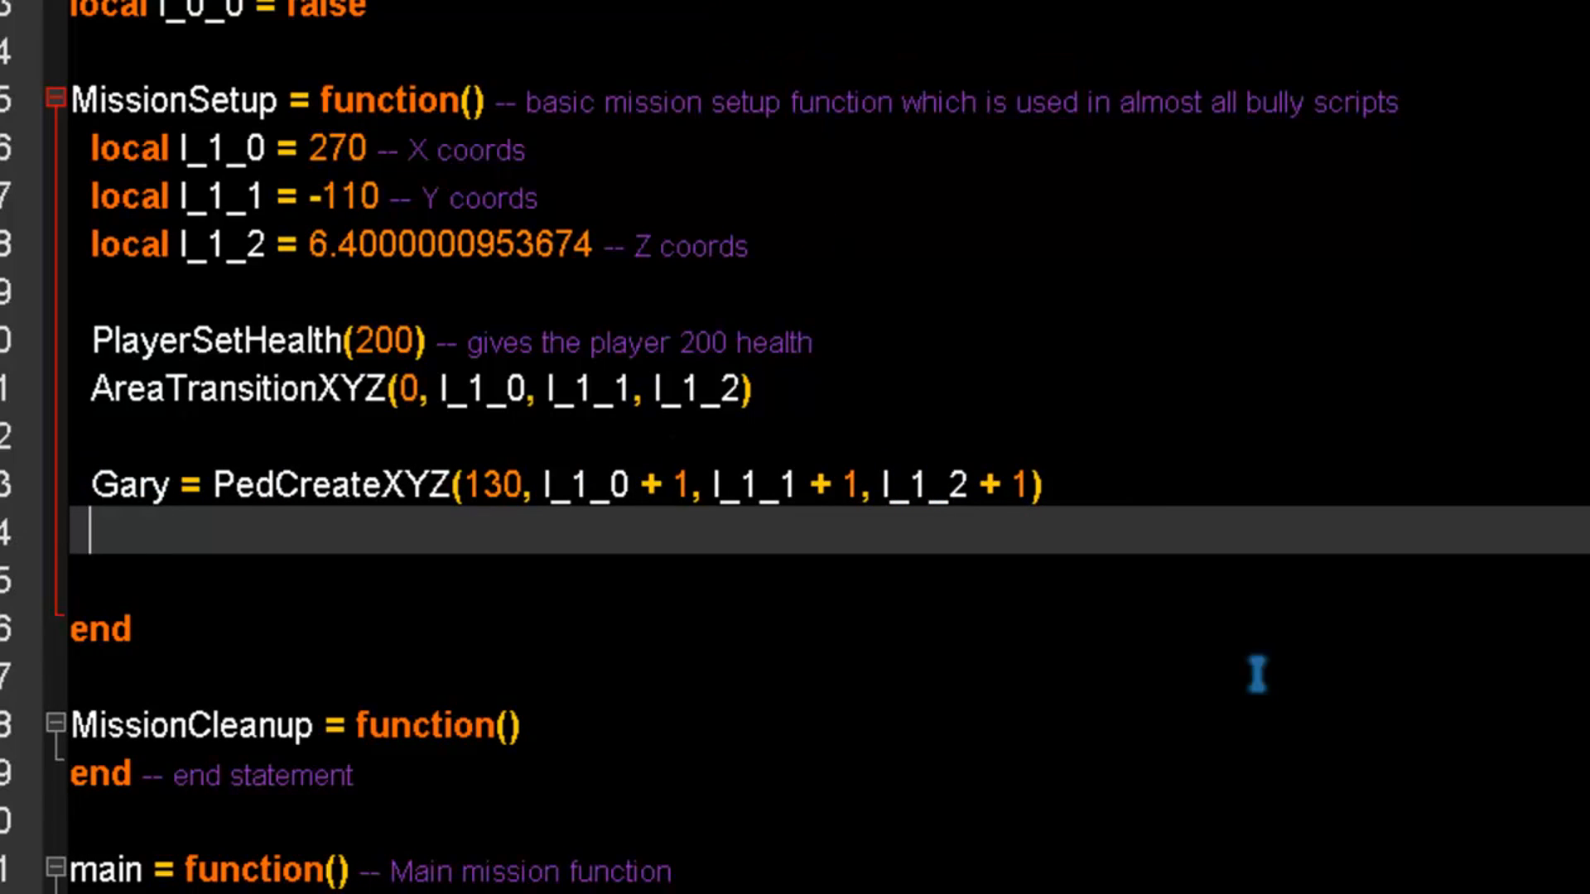
Add PedRecruitAlly(gplayer, Gary) on the line after Gary's spawn call.
{"action": "type", "text": "PedRecrui"}
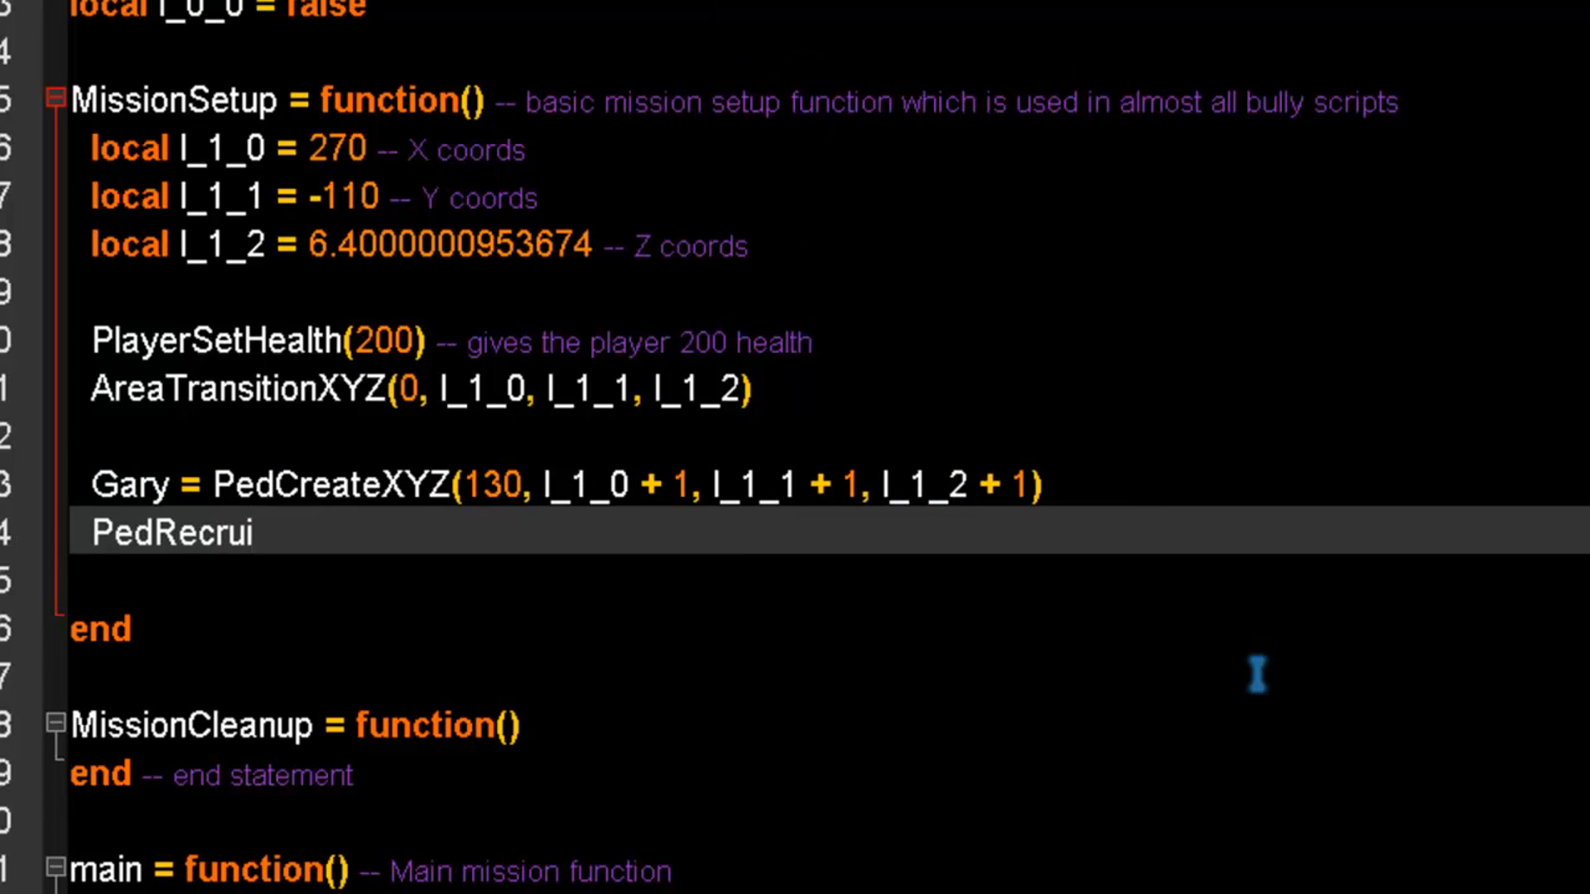
{"action": "type", "text": "tAlly("}
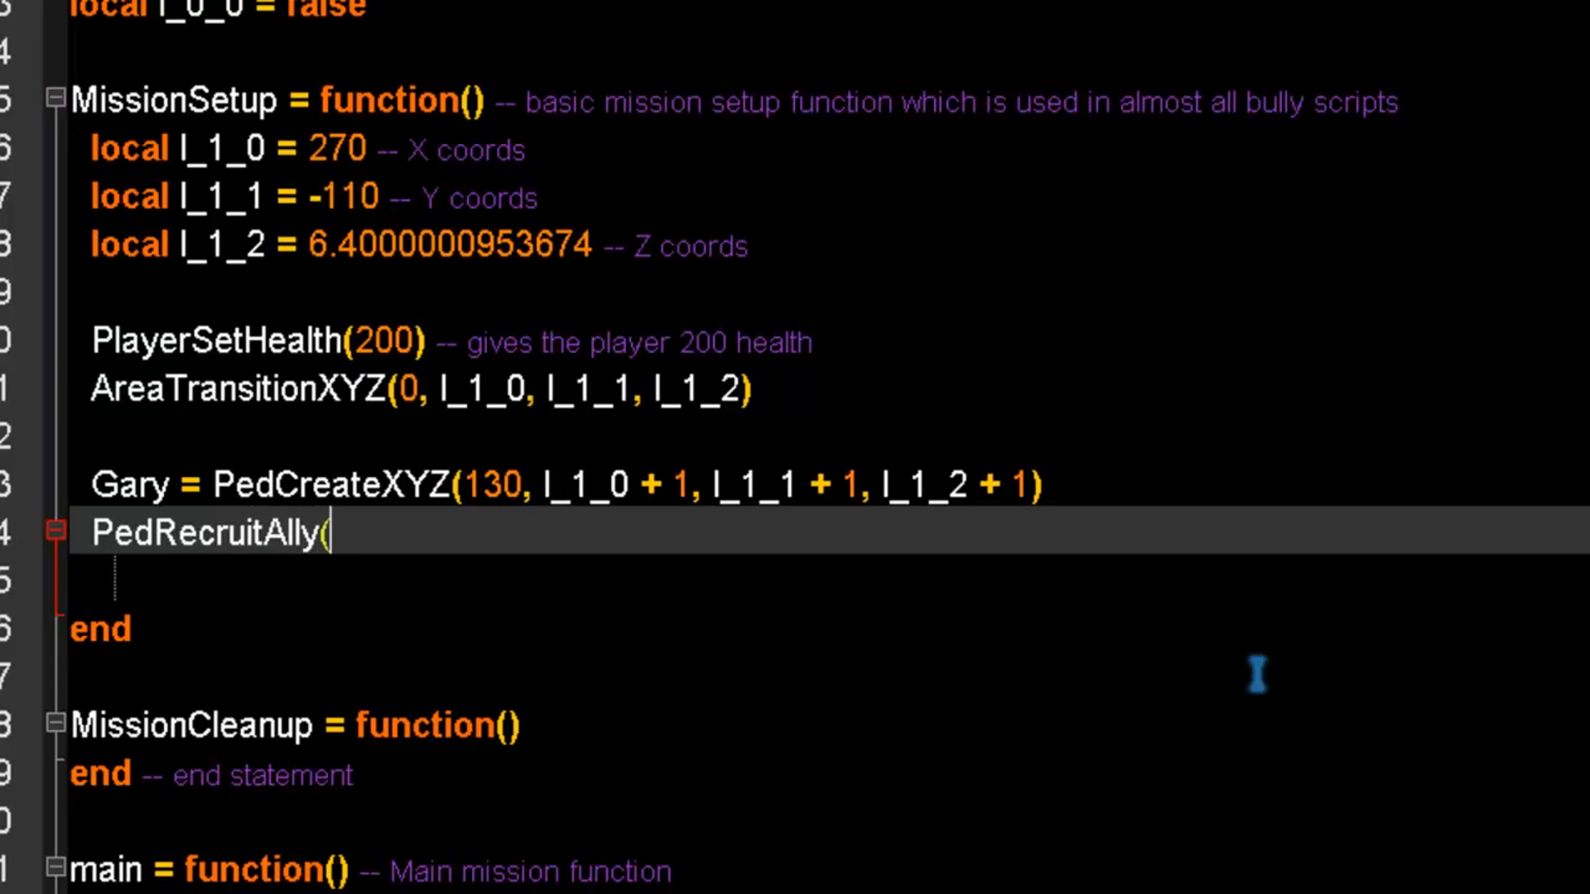
{"action": "type", "text": "gplayer"}
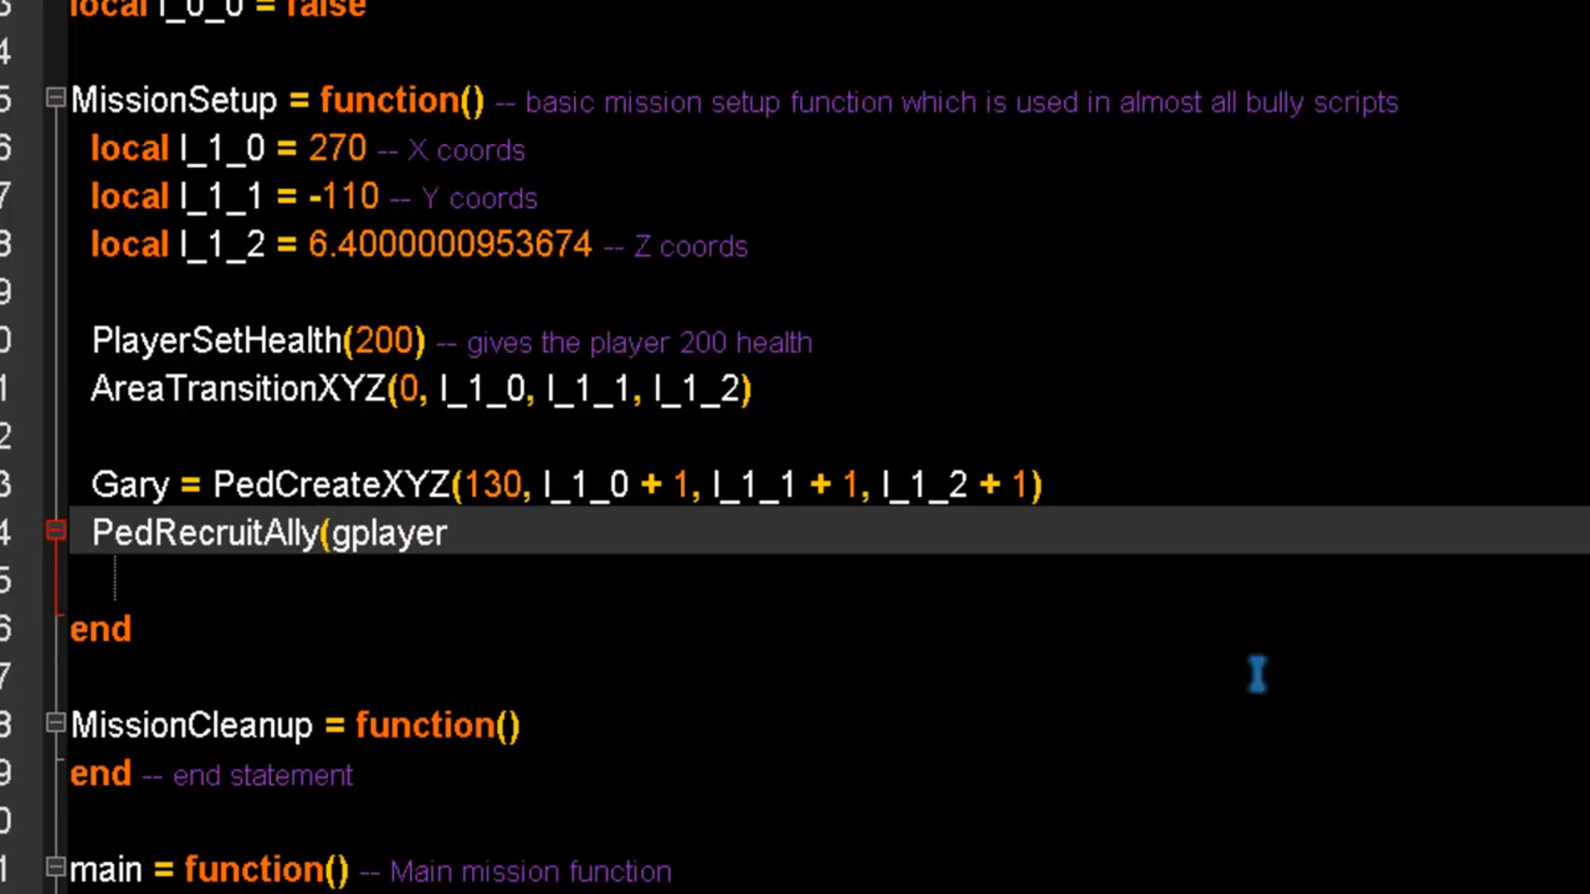
{"action": "type", "text": ", l_"}
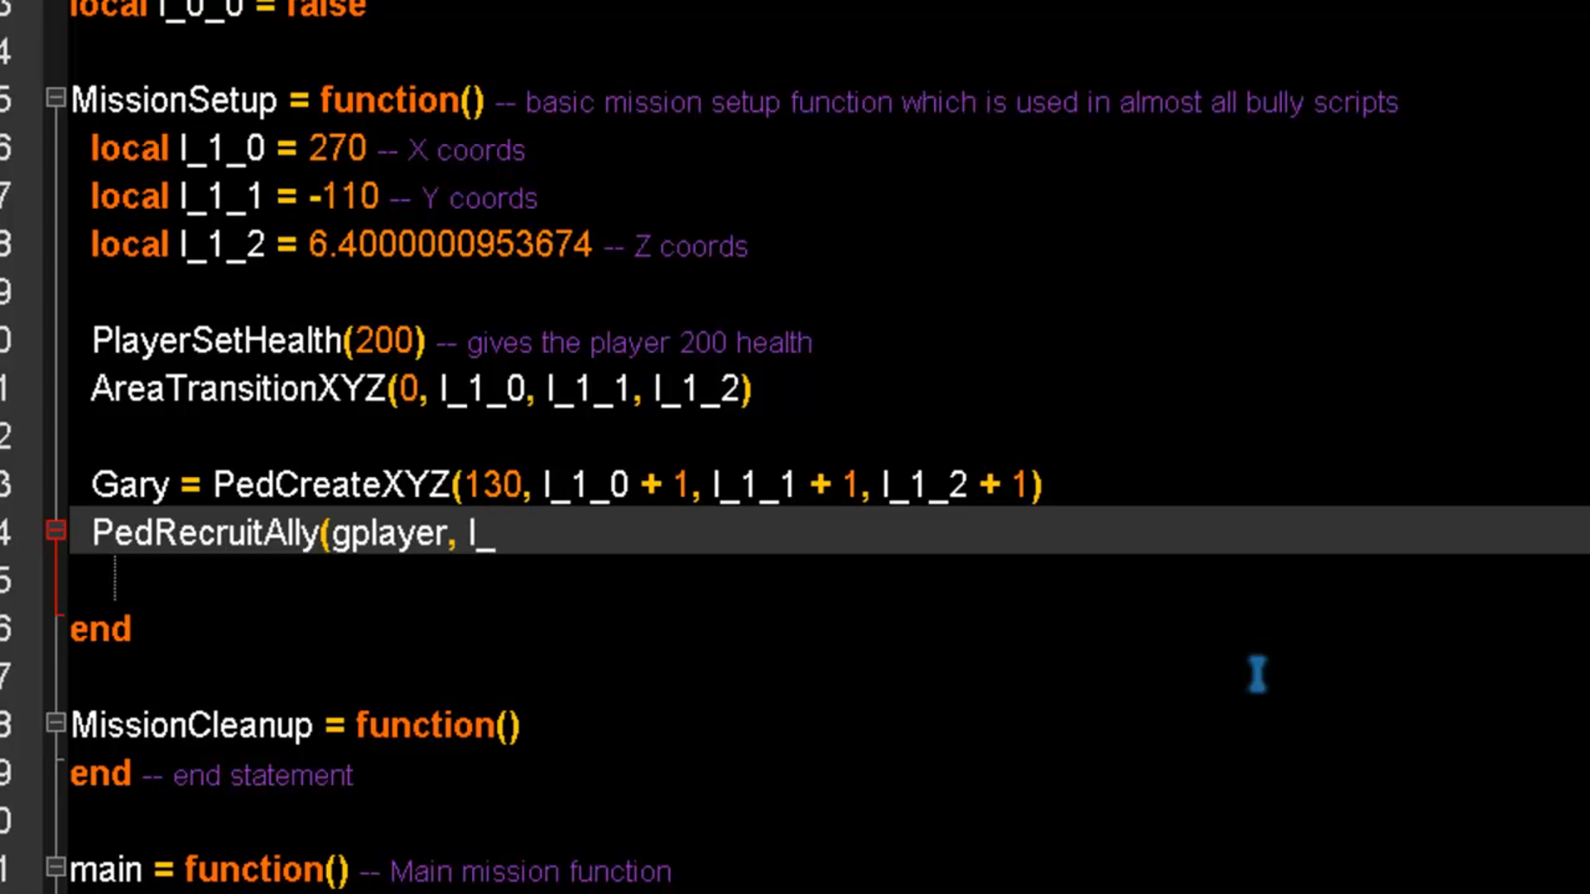
{"action": "type", "text": "G"}
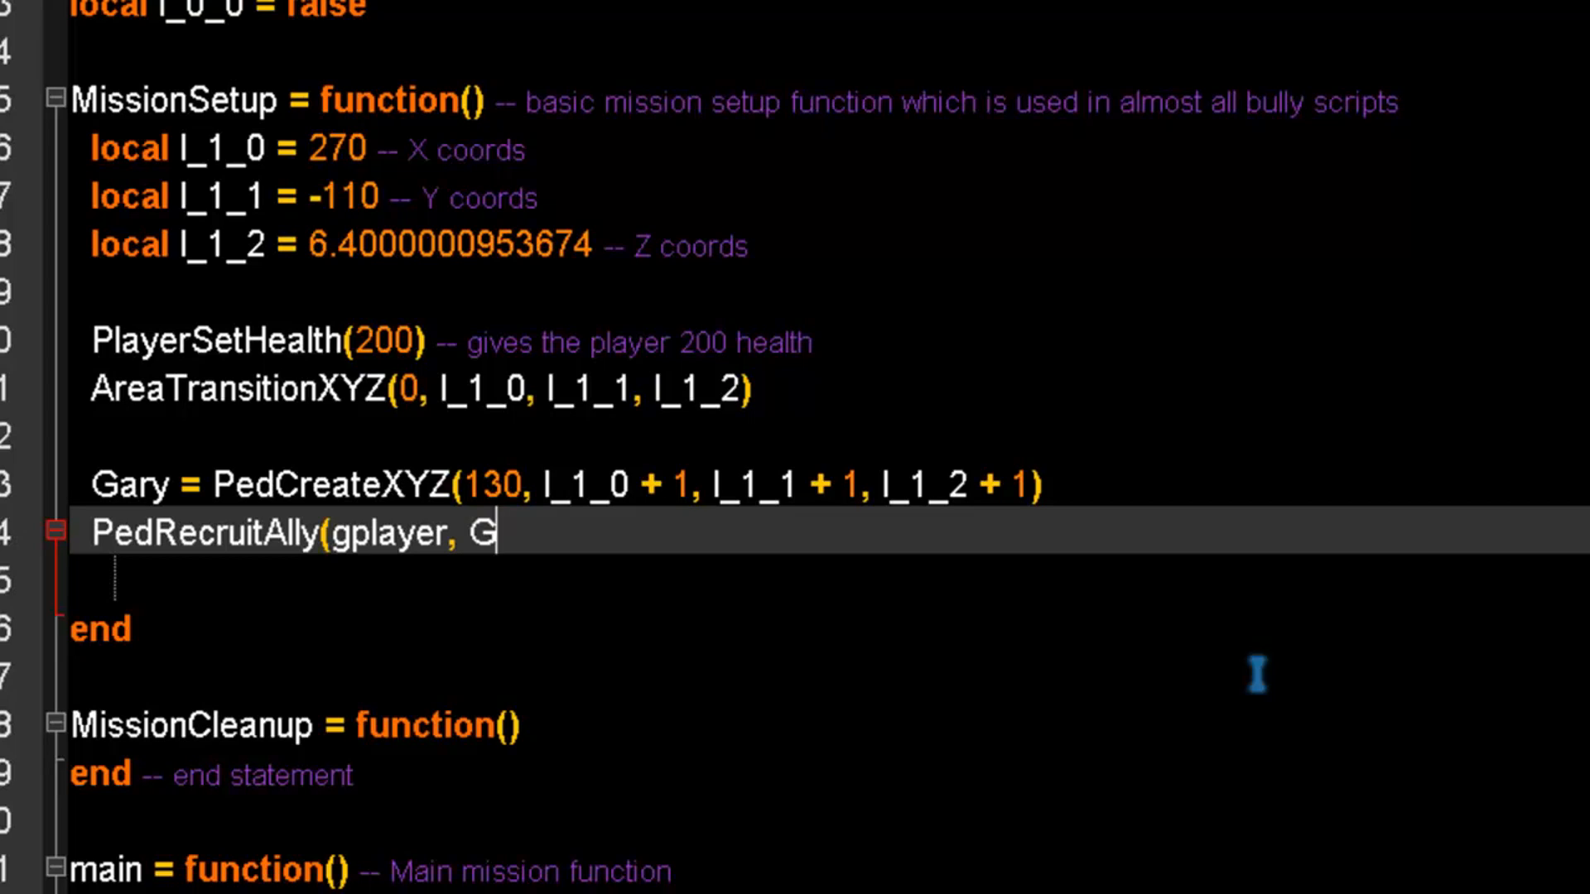
{"action": "type", "text": "ary)"}
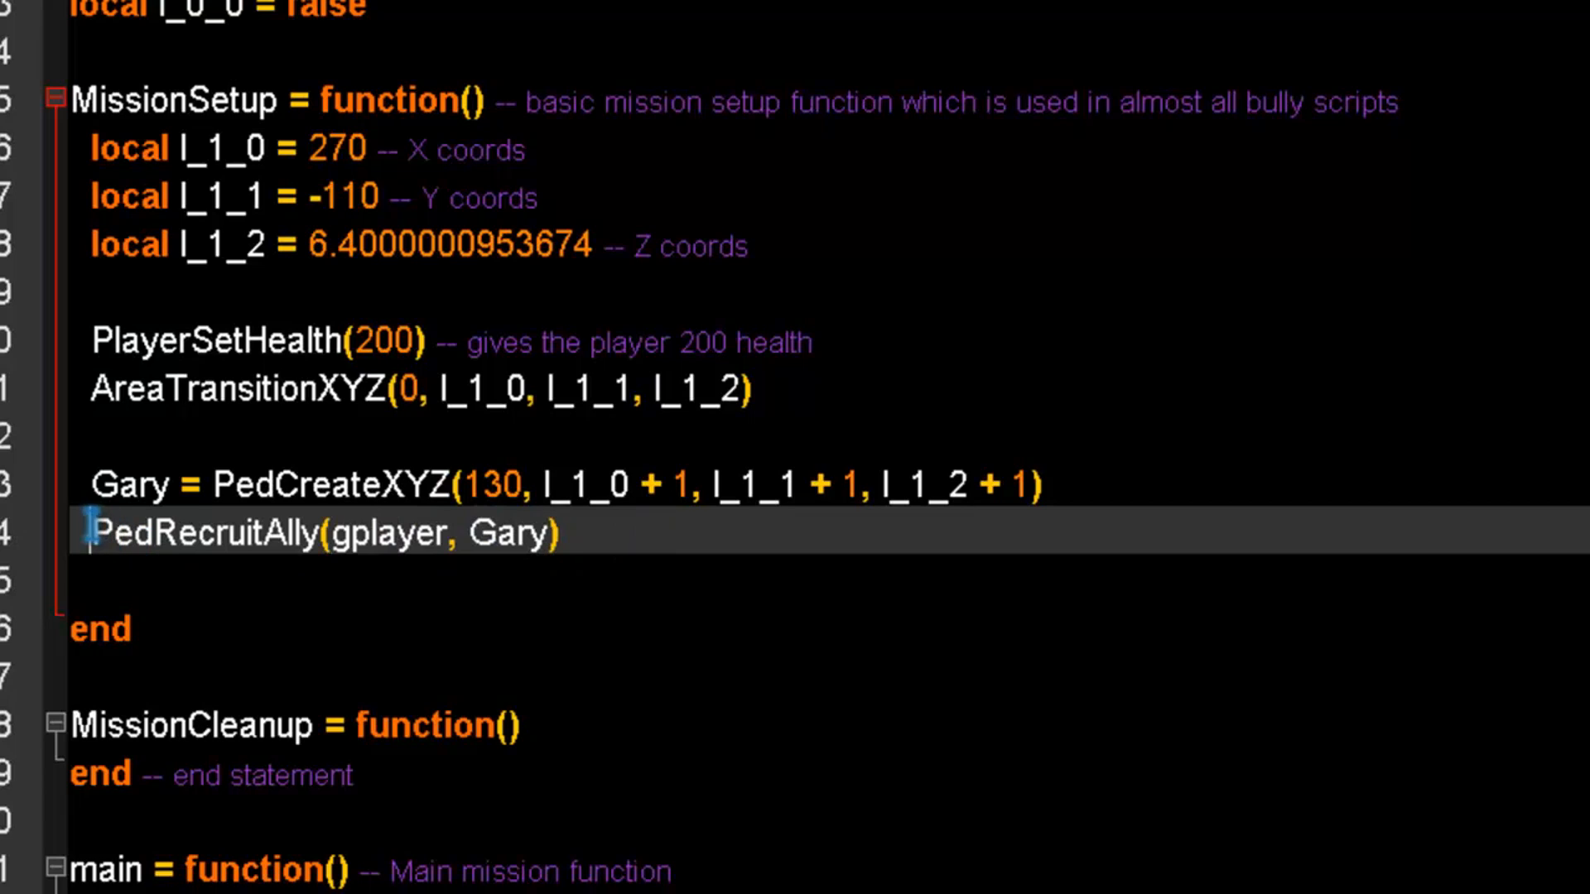
{"action": "double_click", "coordinate": [203, 534]}
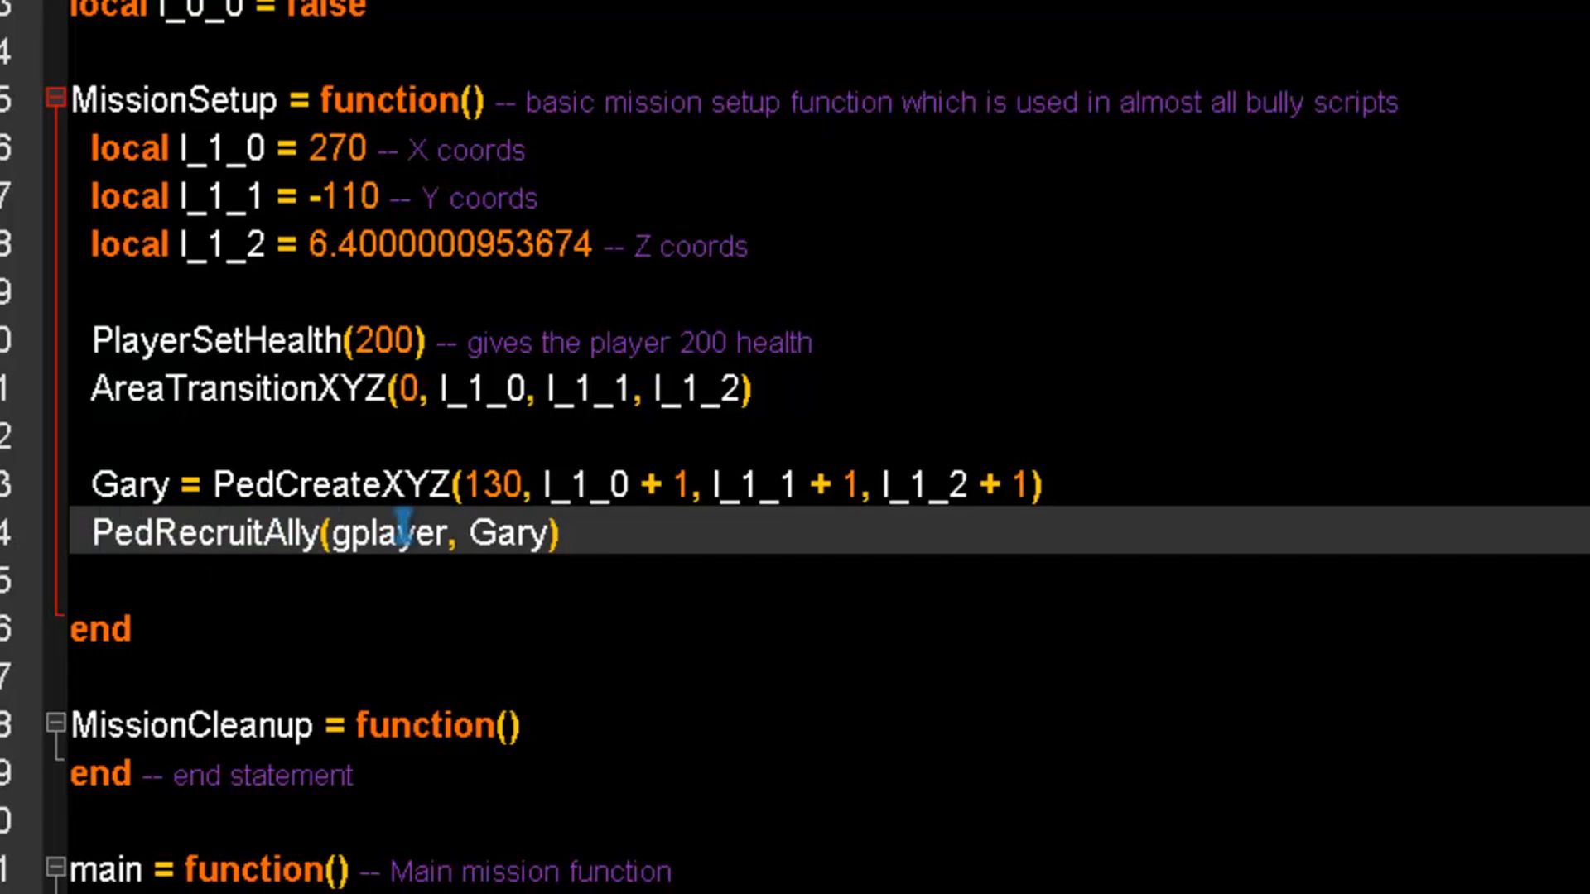
{"action": "double_click", "coordinate": [390, 534]}
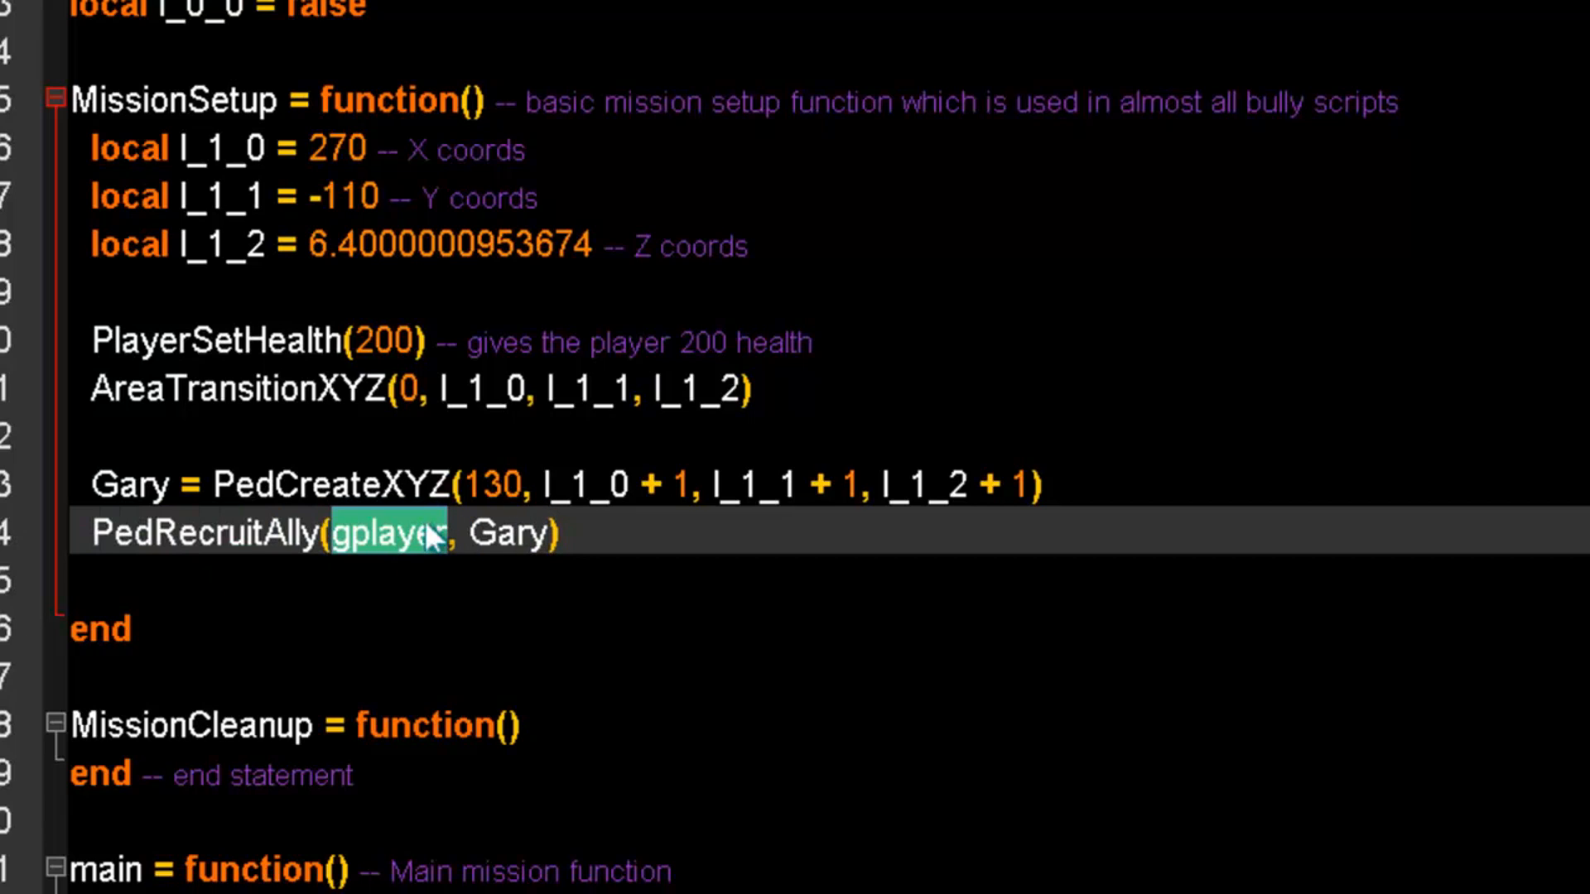
{"action": "type", "text": "x"}
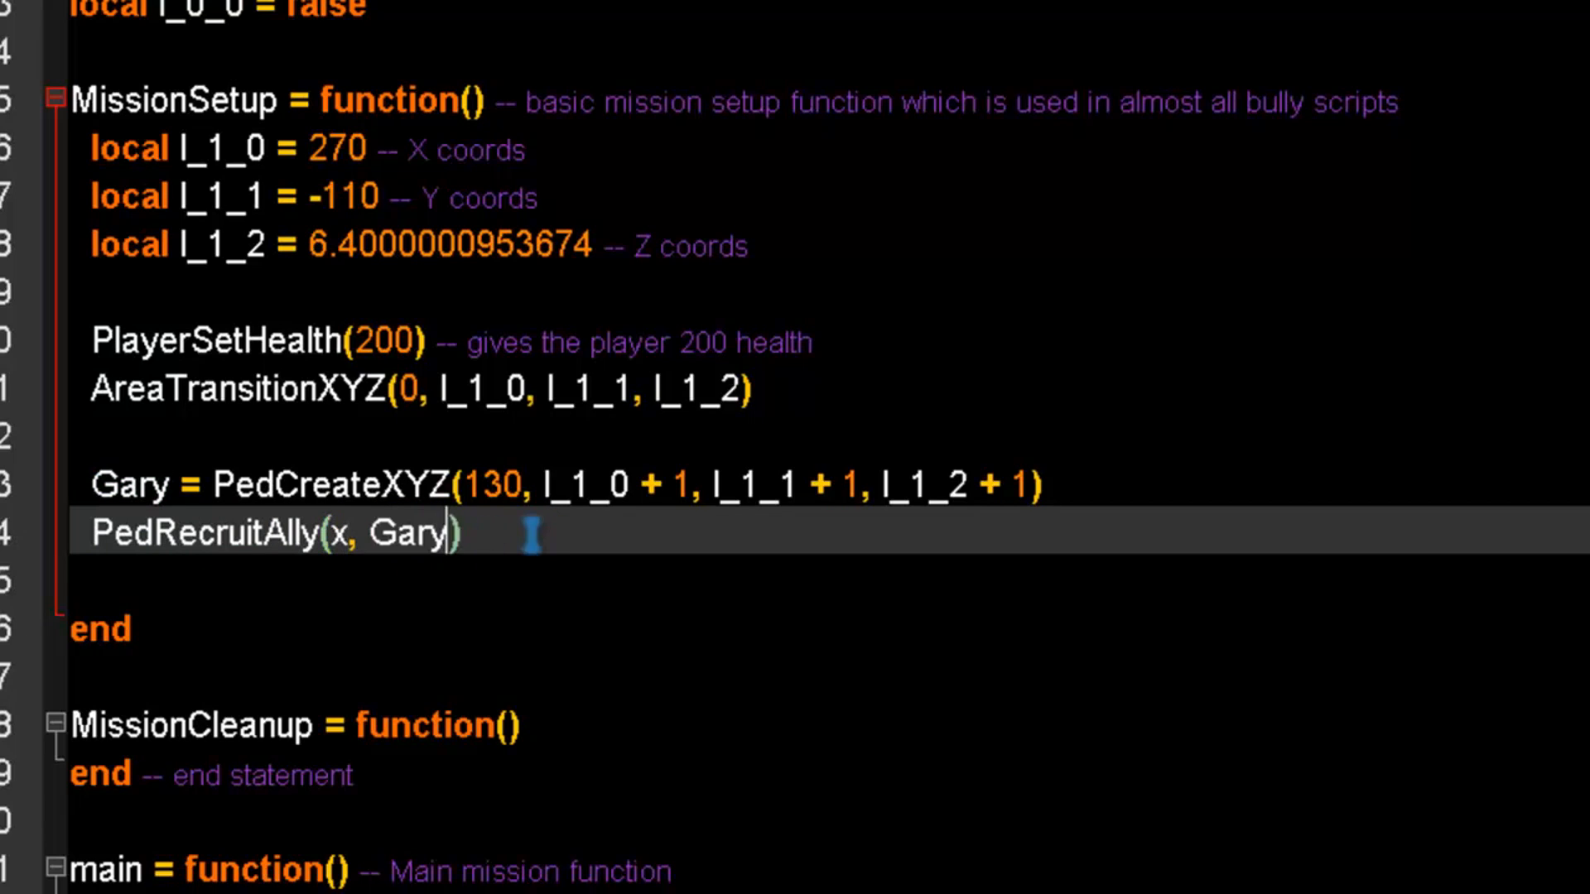
{"action": "type", "text": "gplayer"}
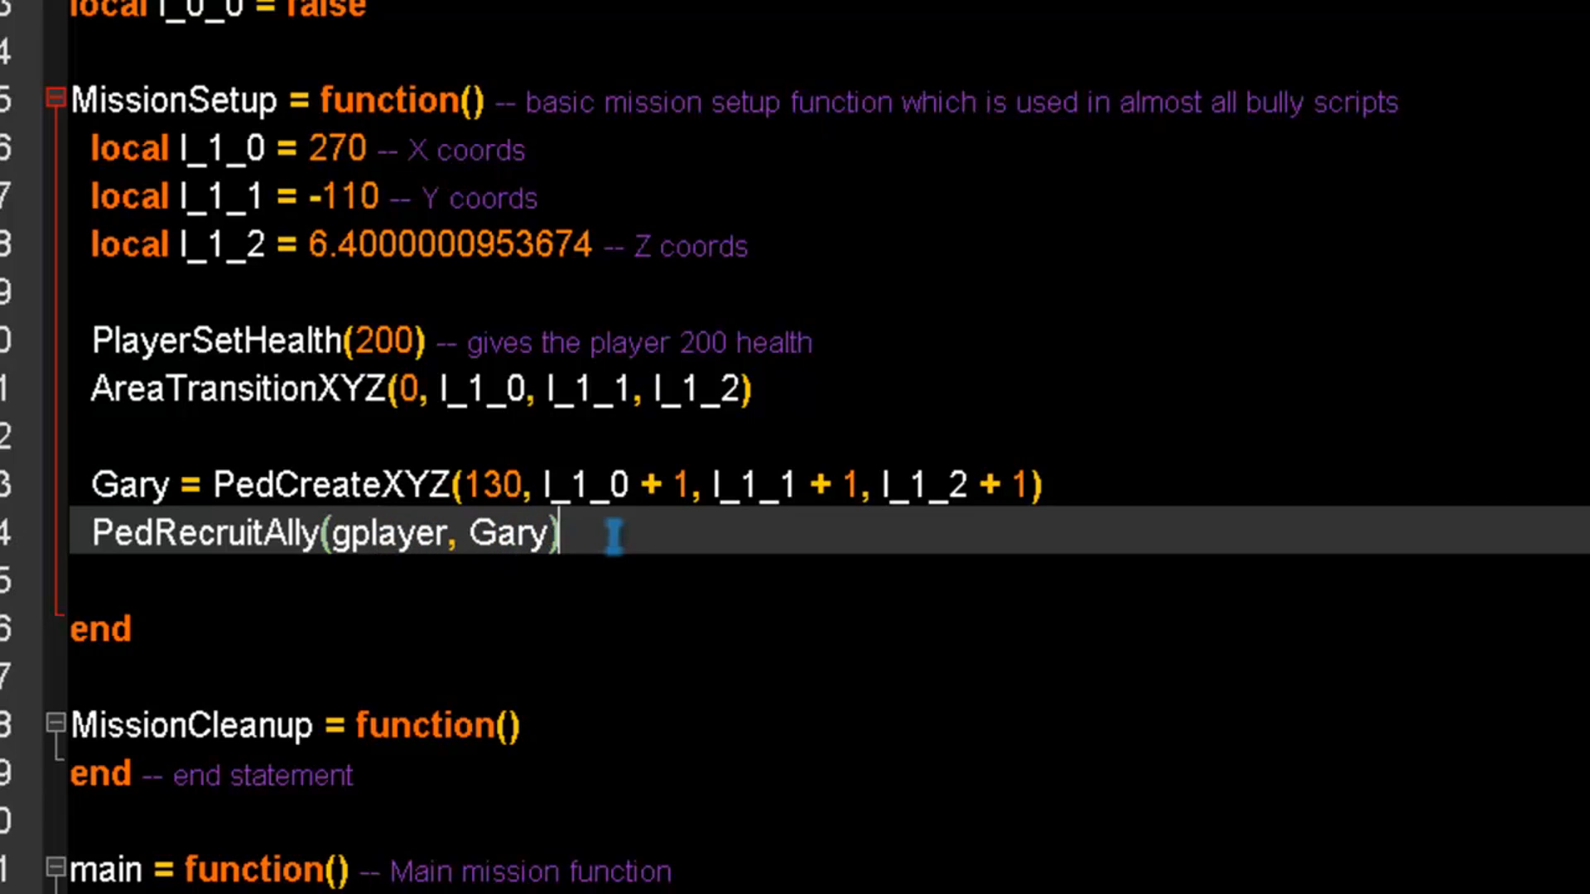
On a new line, write Pete = PedCreateXYZ(134, l_1_0 +2, l_1_1 +2, l_1_2 + 2).
{"action": "key", "text": "enter"}
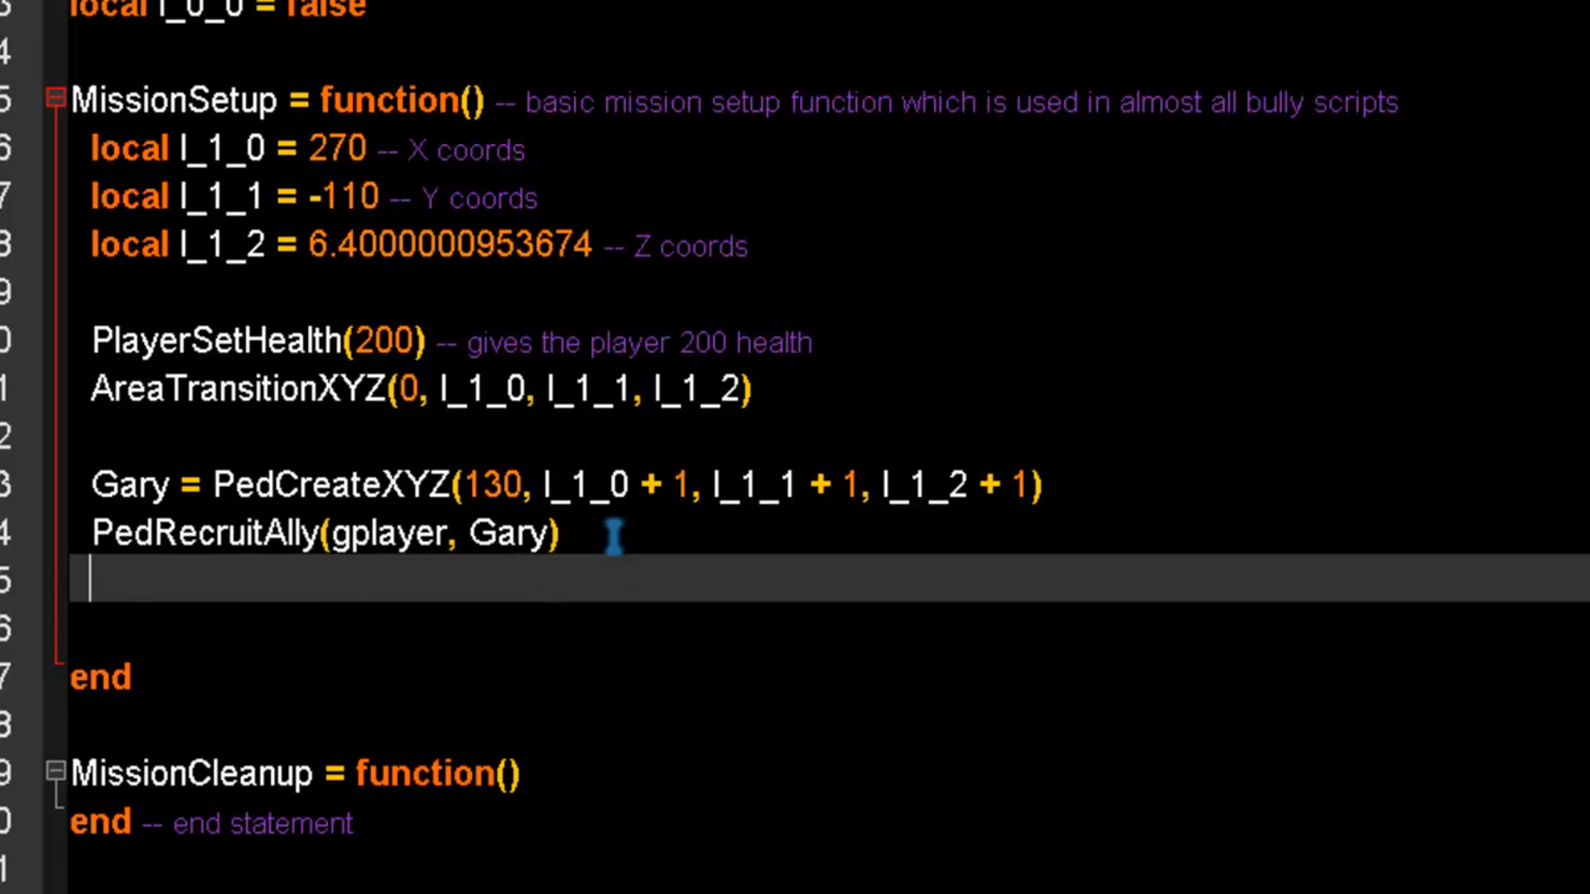
{"action": "mouse_move", "coordinate": [1004, 585]}
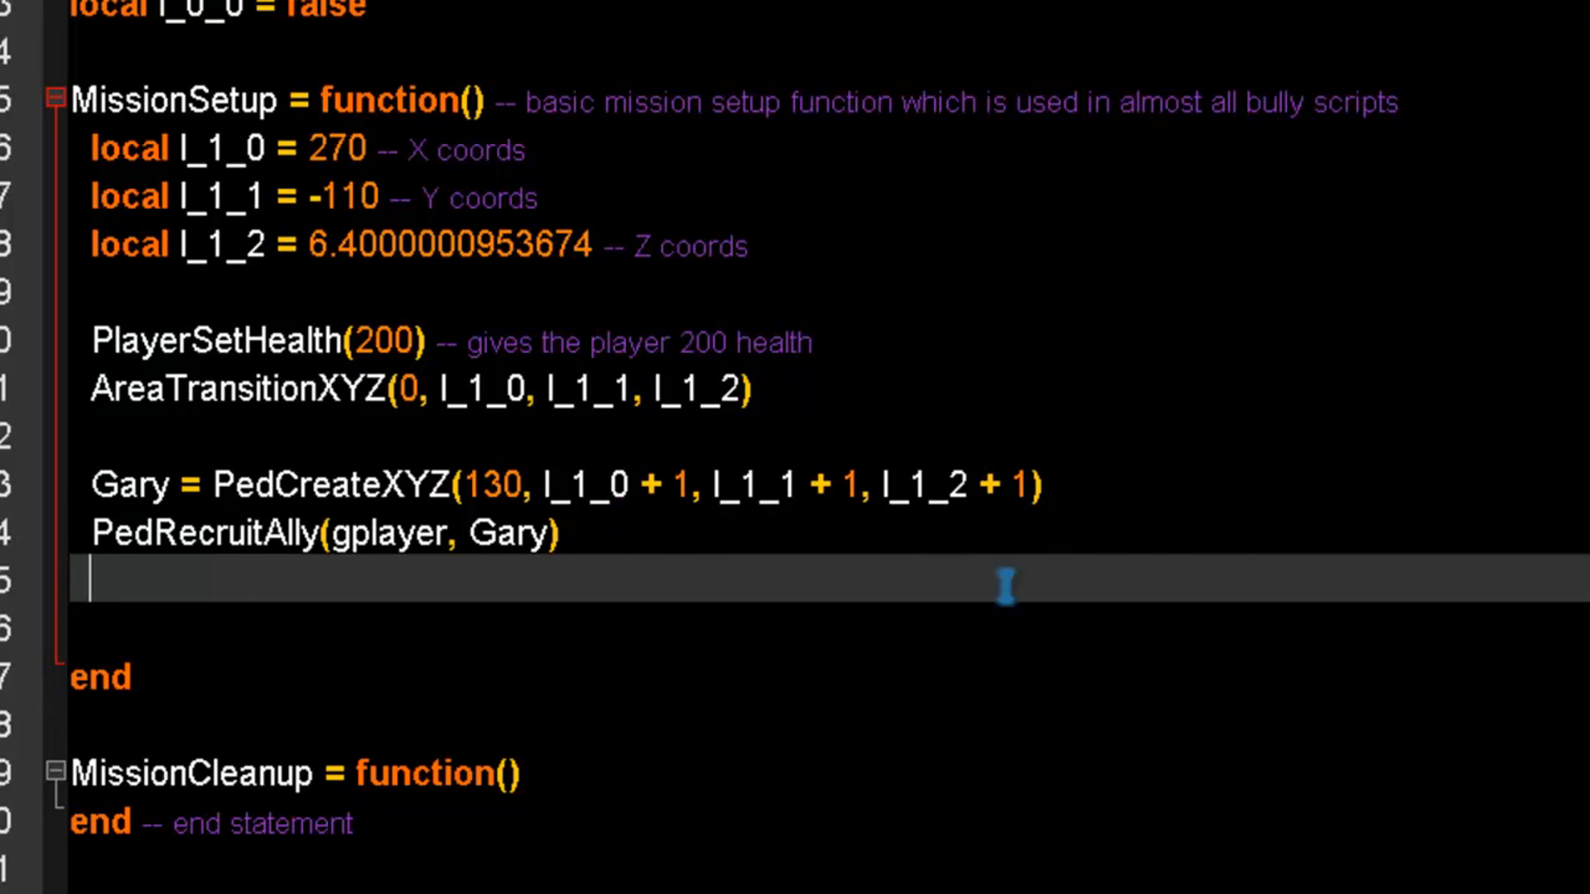
{"action": "type", "text": "Pete ="}
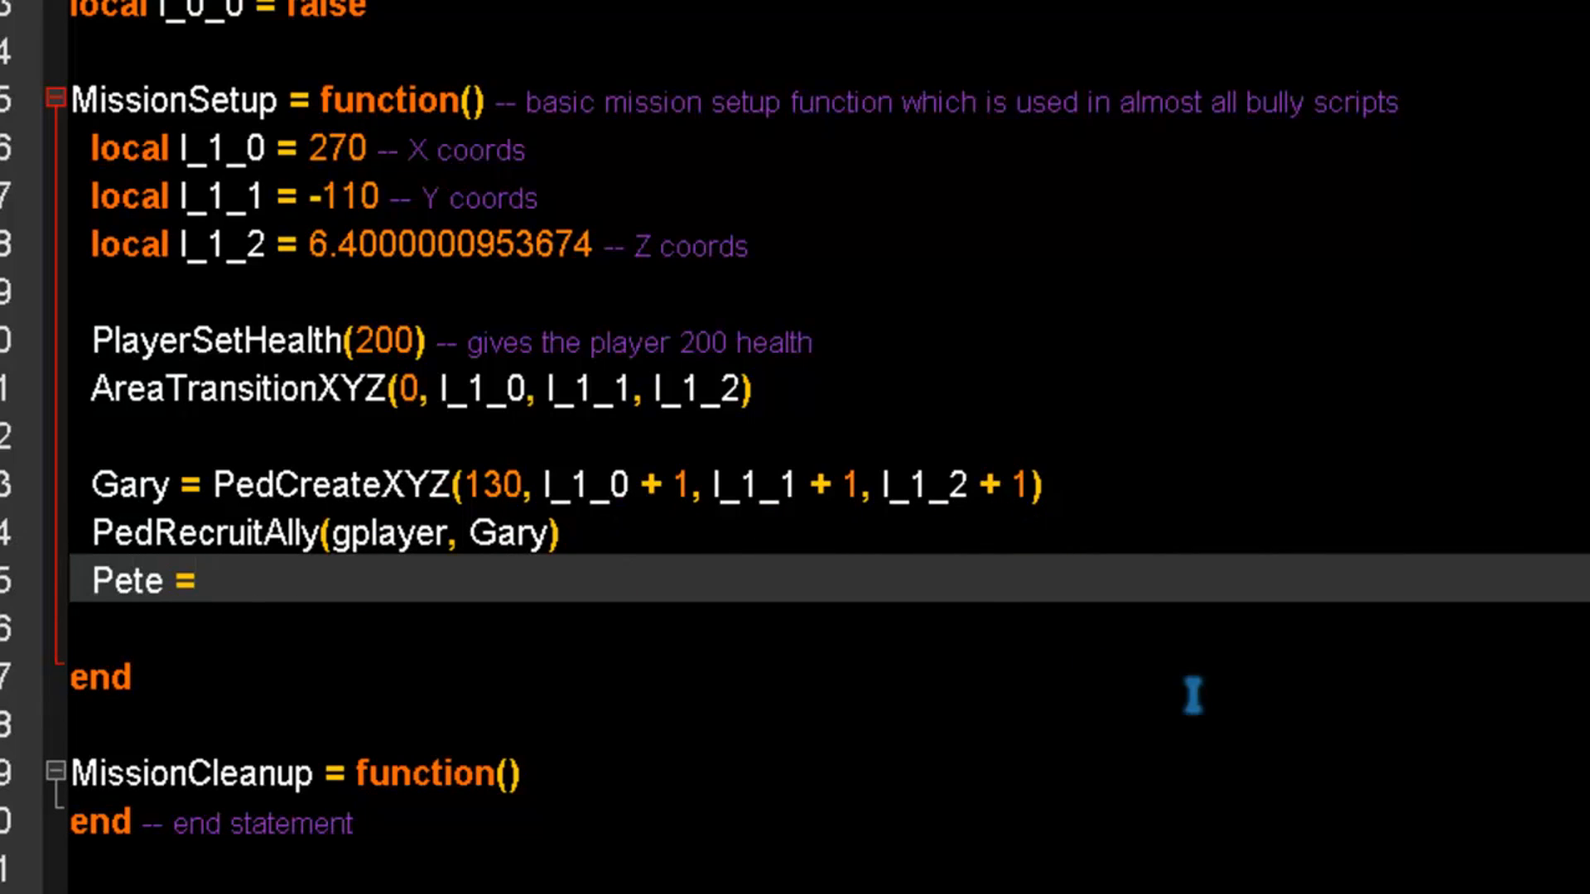
{"action": "type", "text": "PedCreateXZ"}
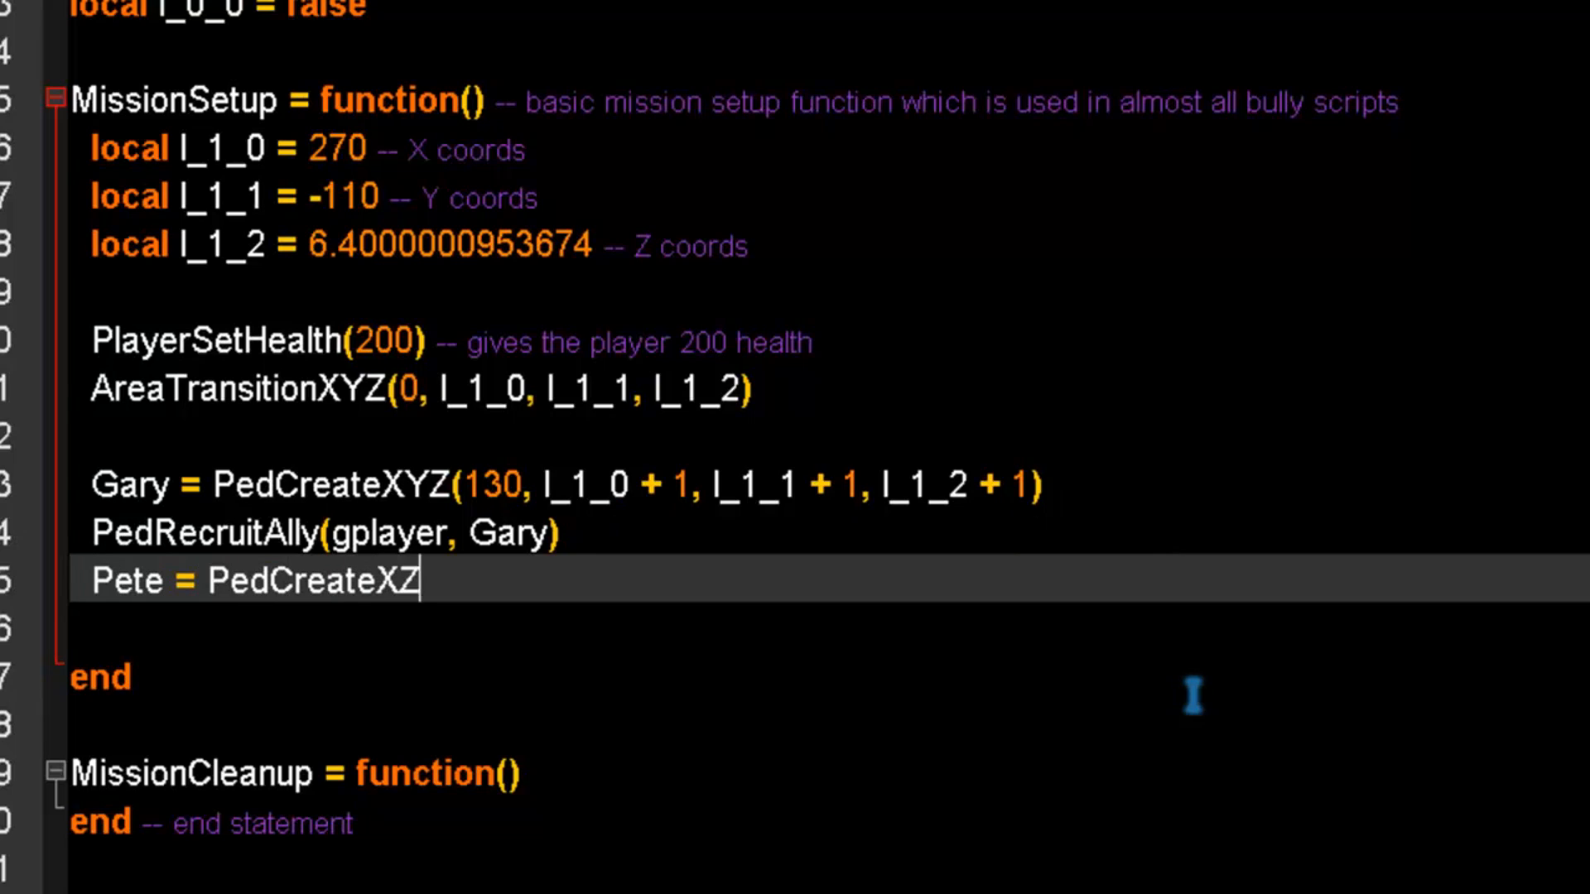
{"action": "type", "text": "Y("}
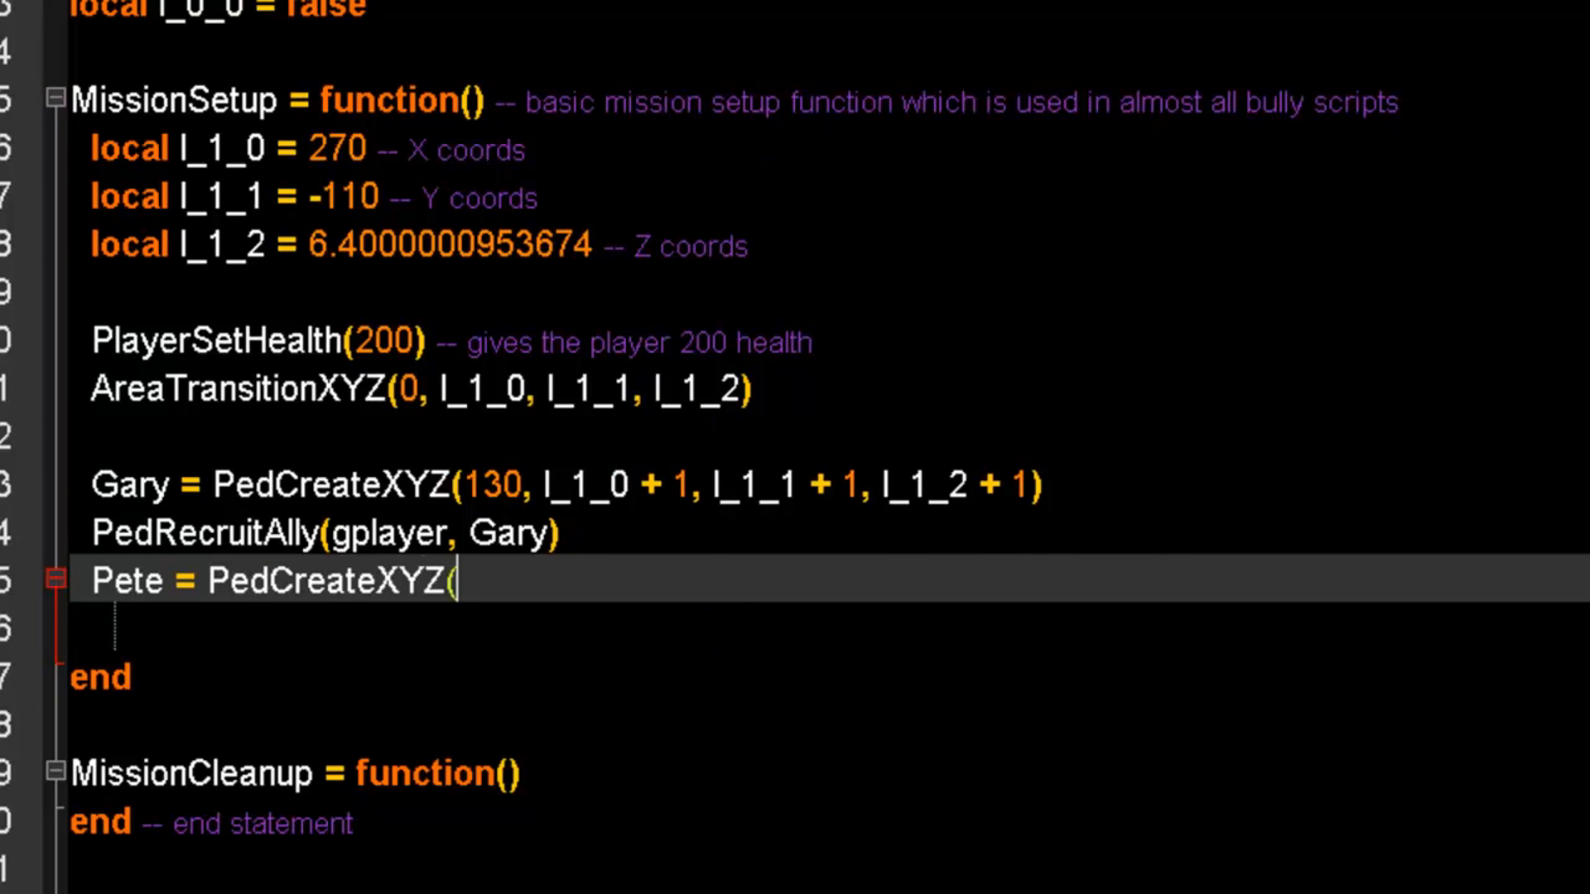
{"action": "type", "text": "134,"}
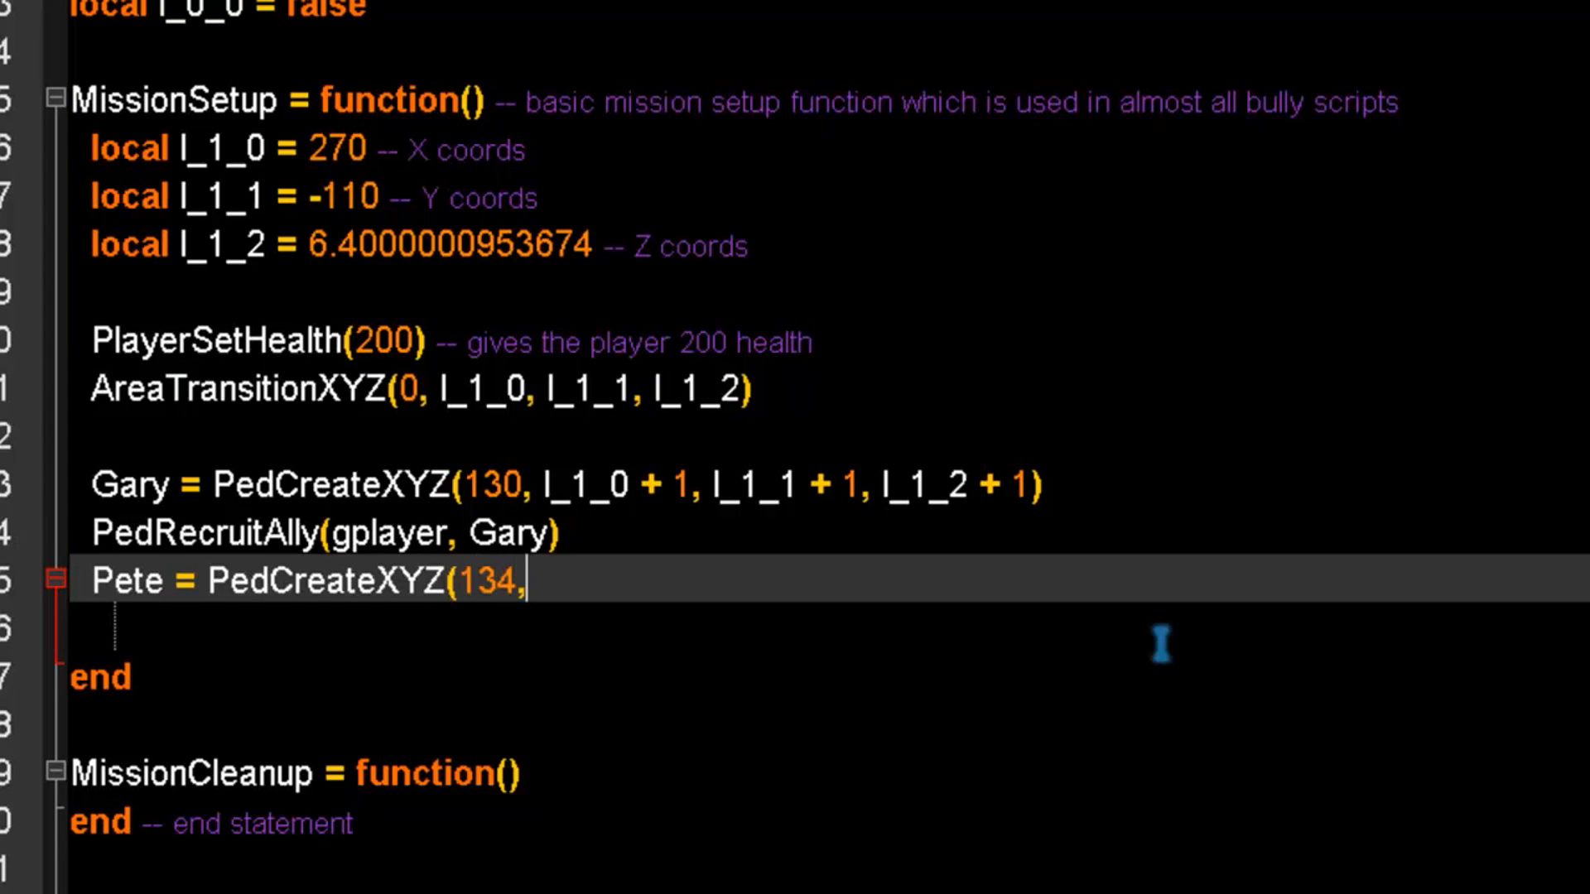
{"action": "type", "text": "\" \""}
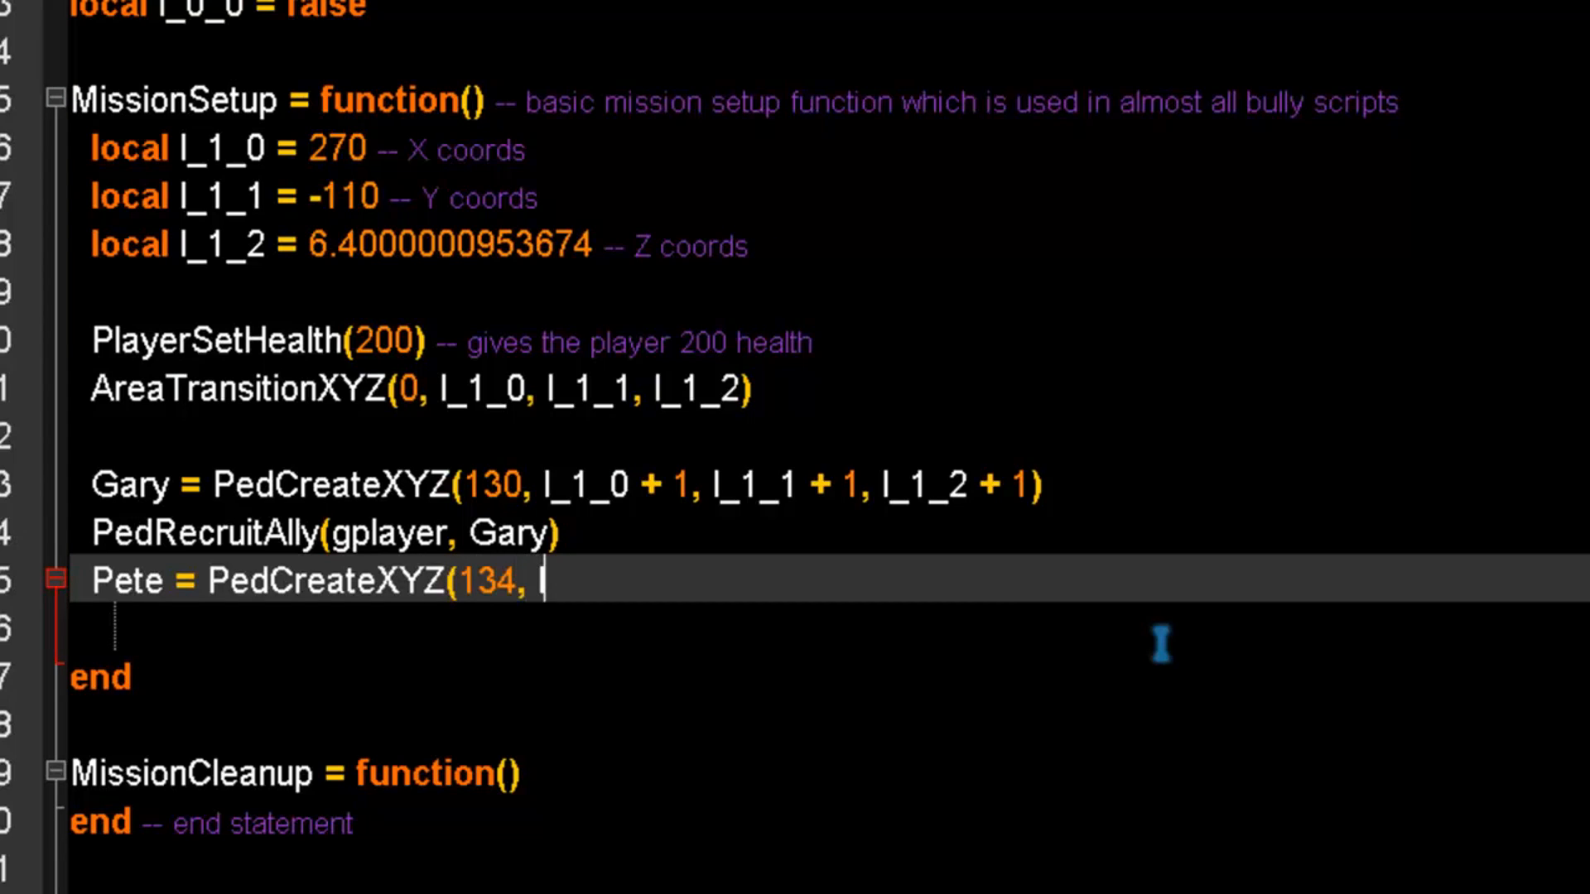
{"action": "type", "text": "l_1_0"}
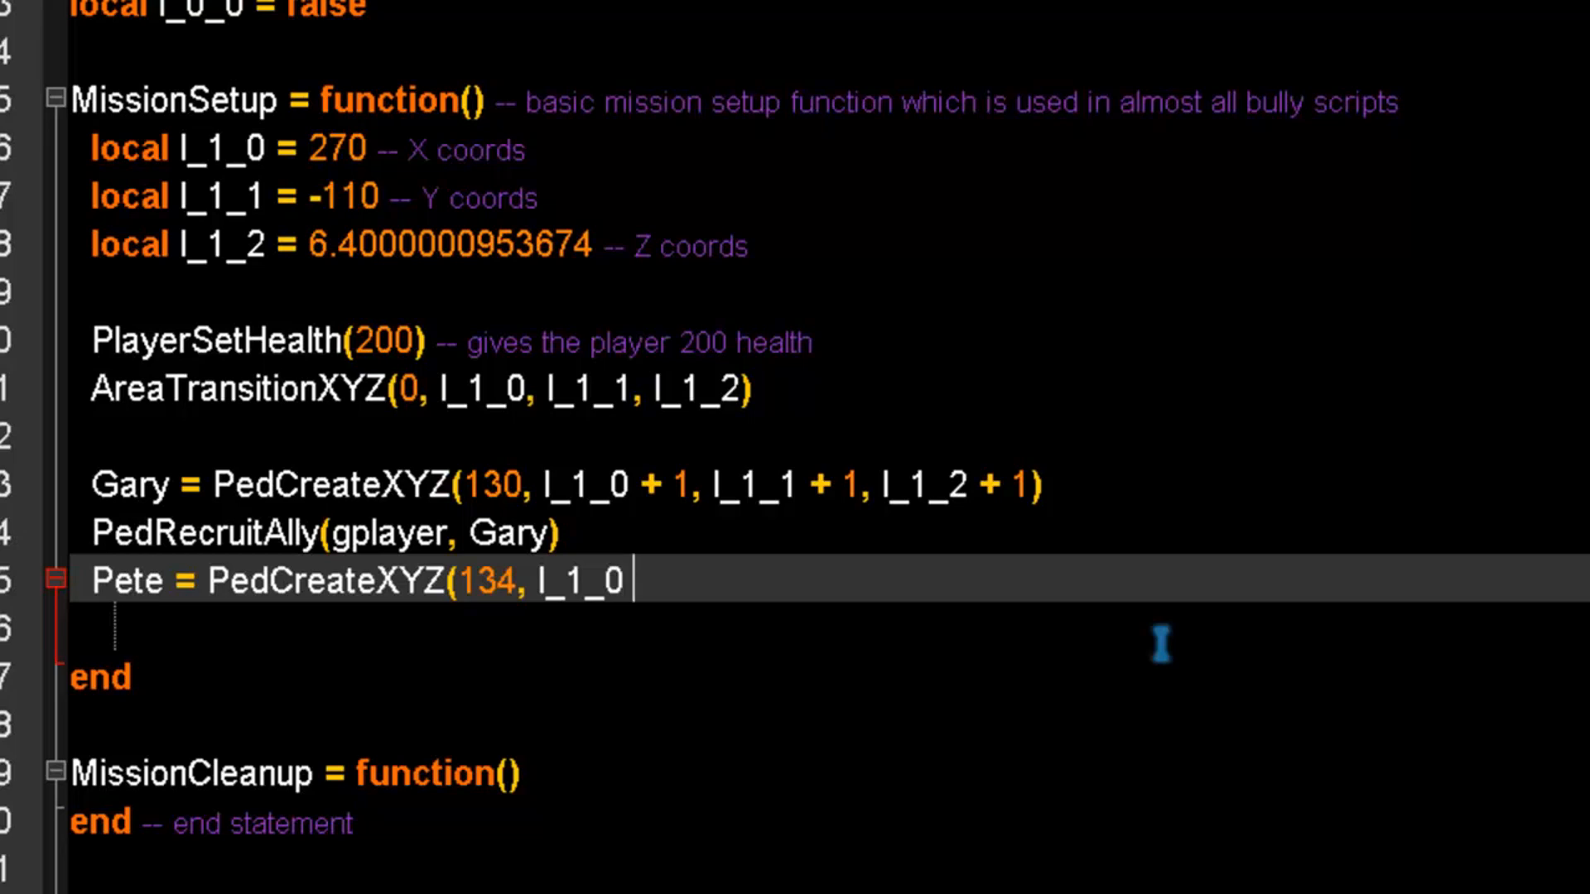
{"action": "type", "text": "+2,"}
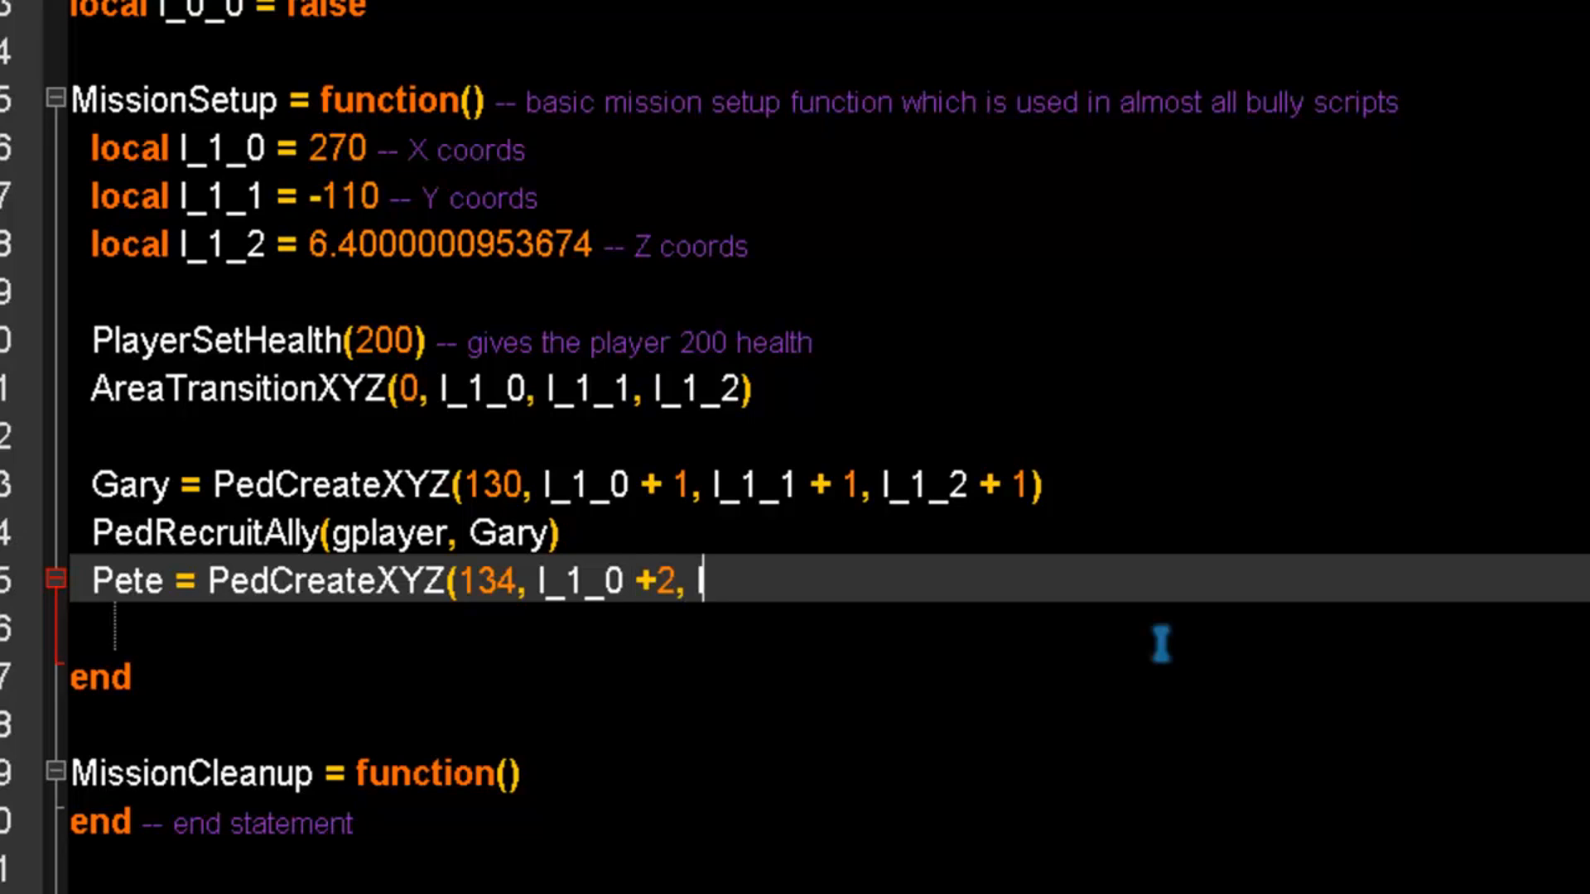
{"action": "type", "text": "l_1_1 +2, l_1_2 + 2"}
{"action": "left_click", "coordinate": [832, 628]}
{"action": "type", "text": "Pe"}
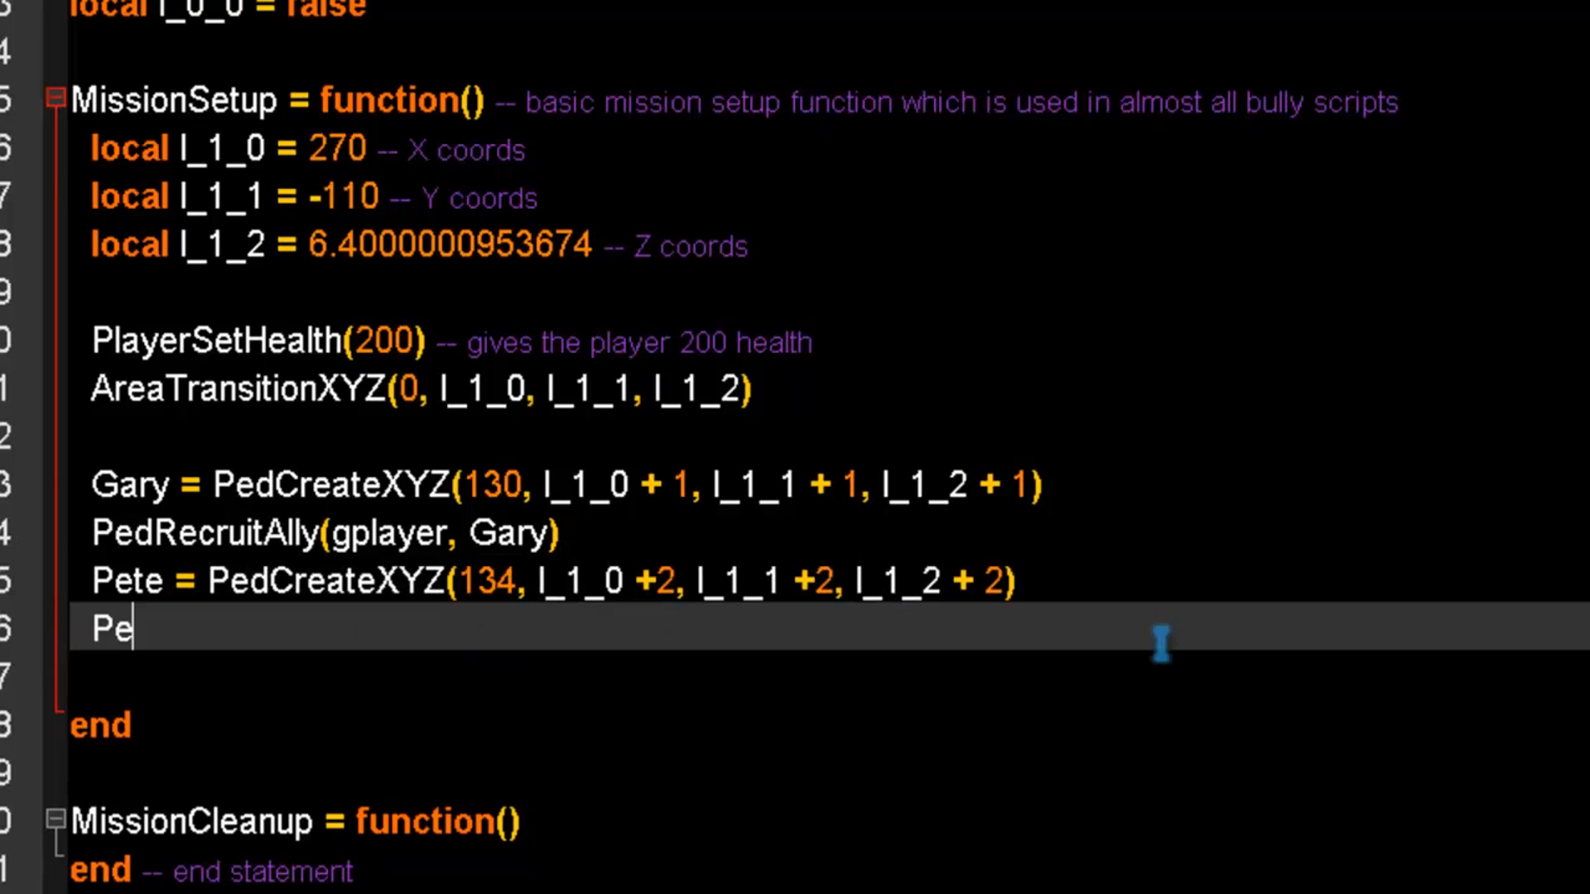
Write PedRecruitAlly(Gary, Pete) beneath Pete's spawn line.
{"action": "type", "text": "dRecruitA"}
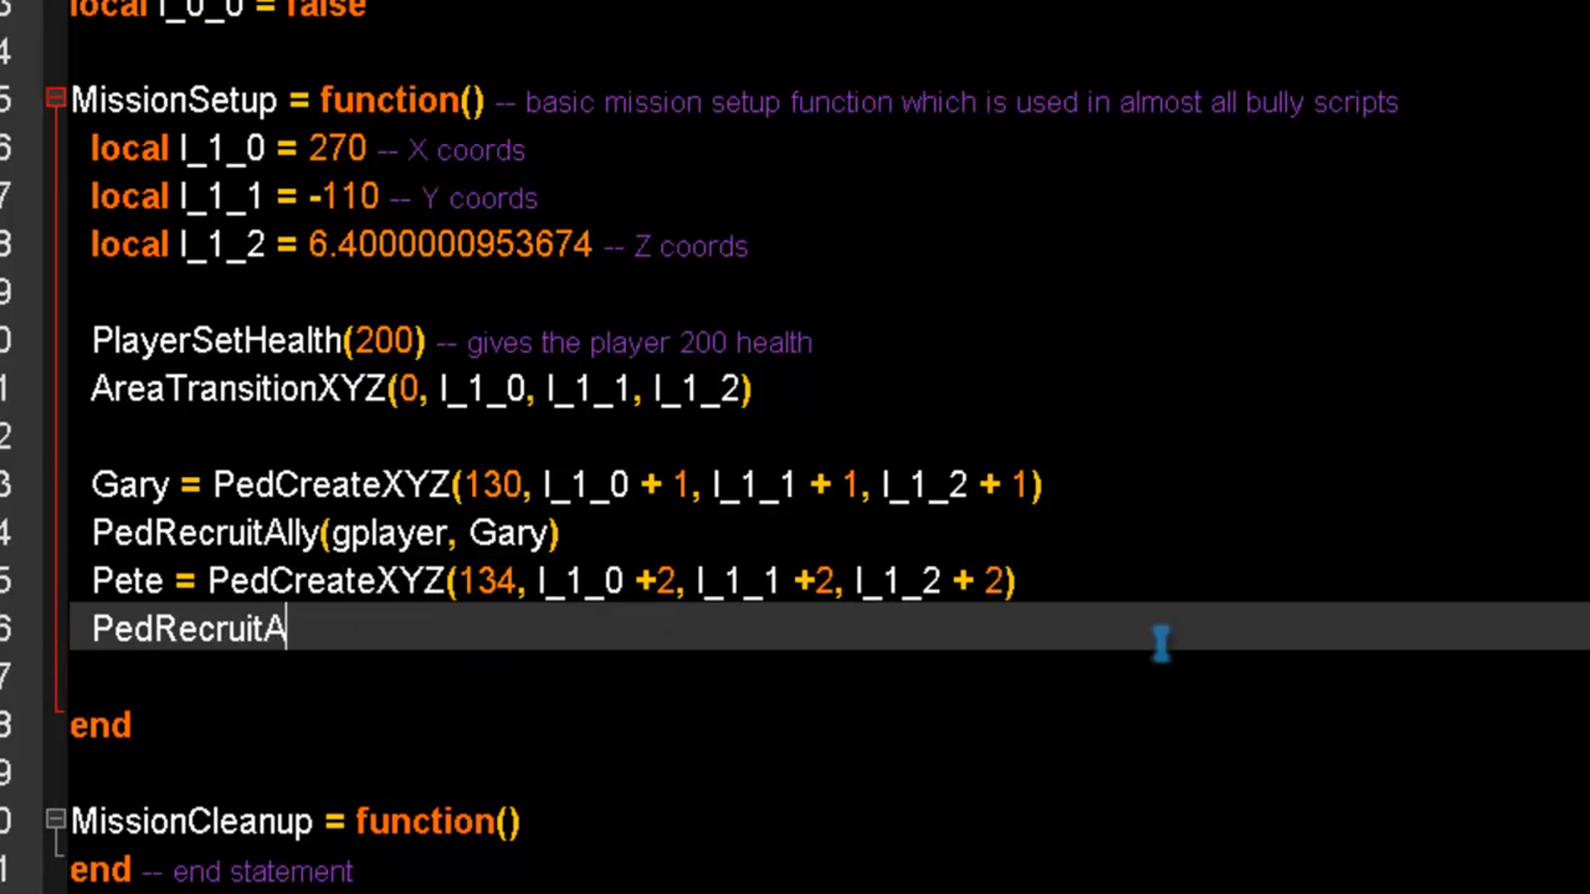
{"action": "type", "text": "lly("}
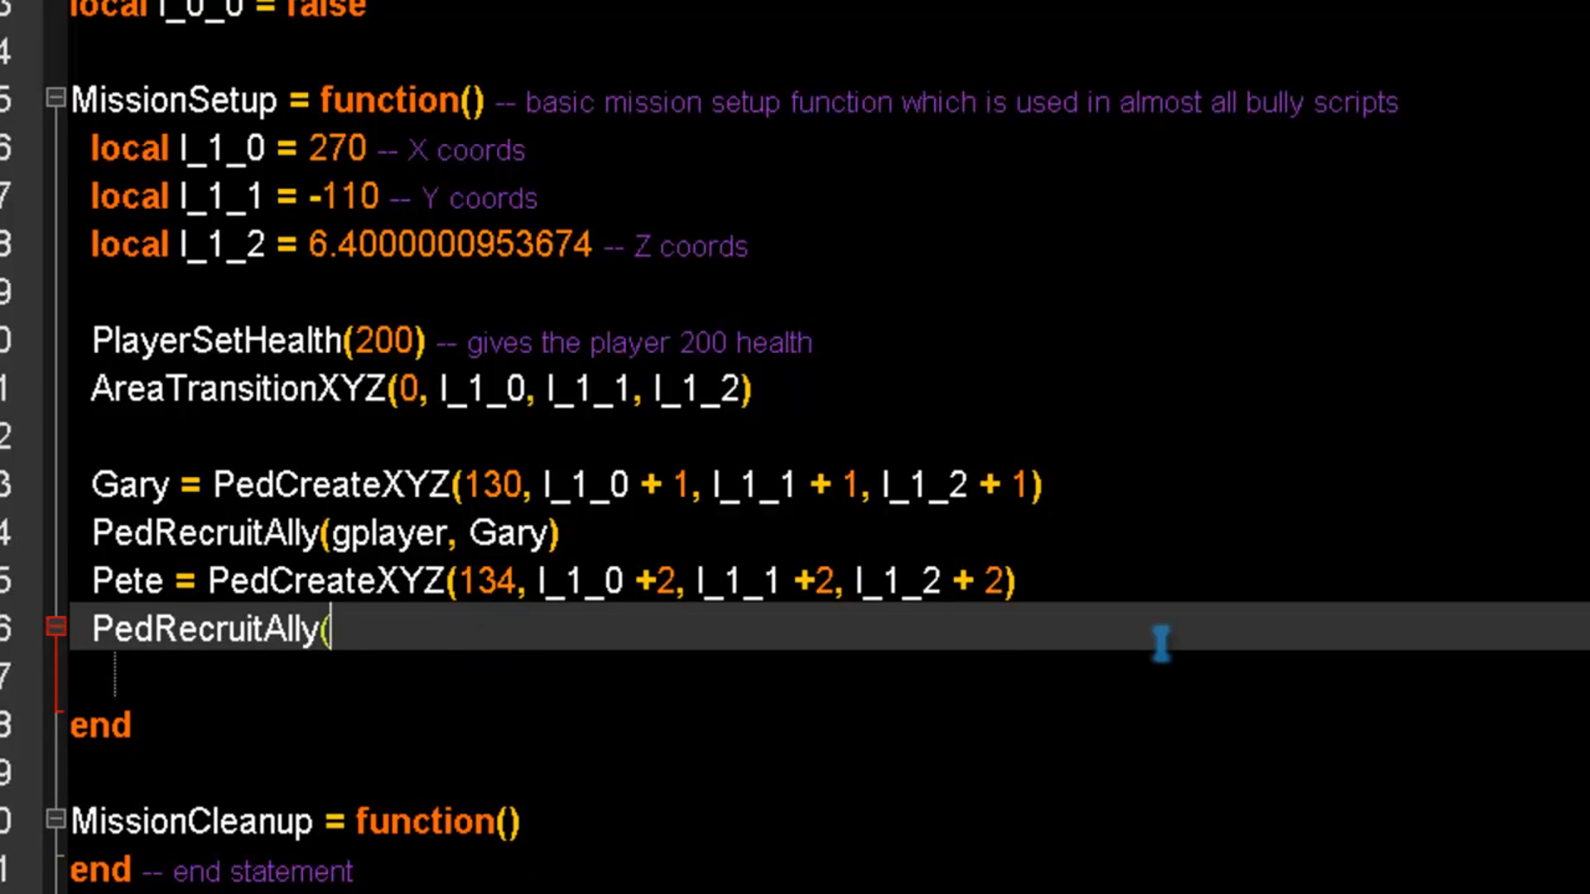
{"action": "type", "text": "Gary,"}
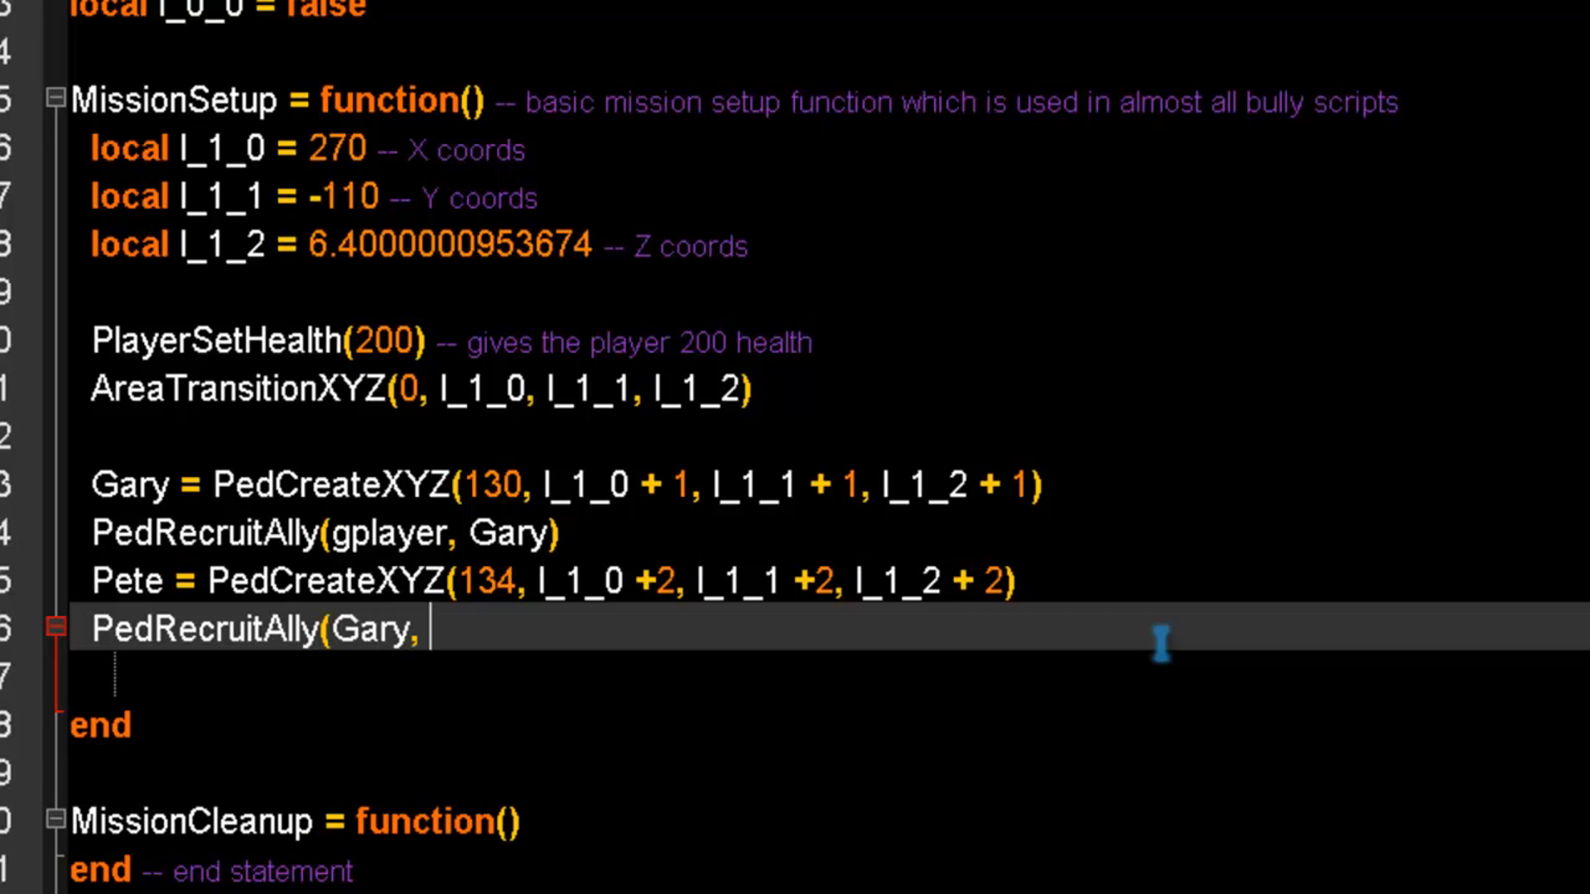
{"action": "type", "text": "Pete)"}
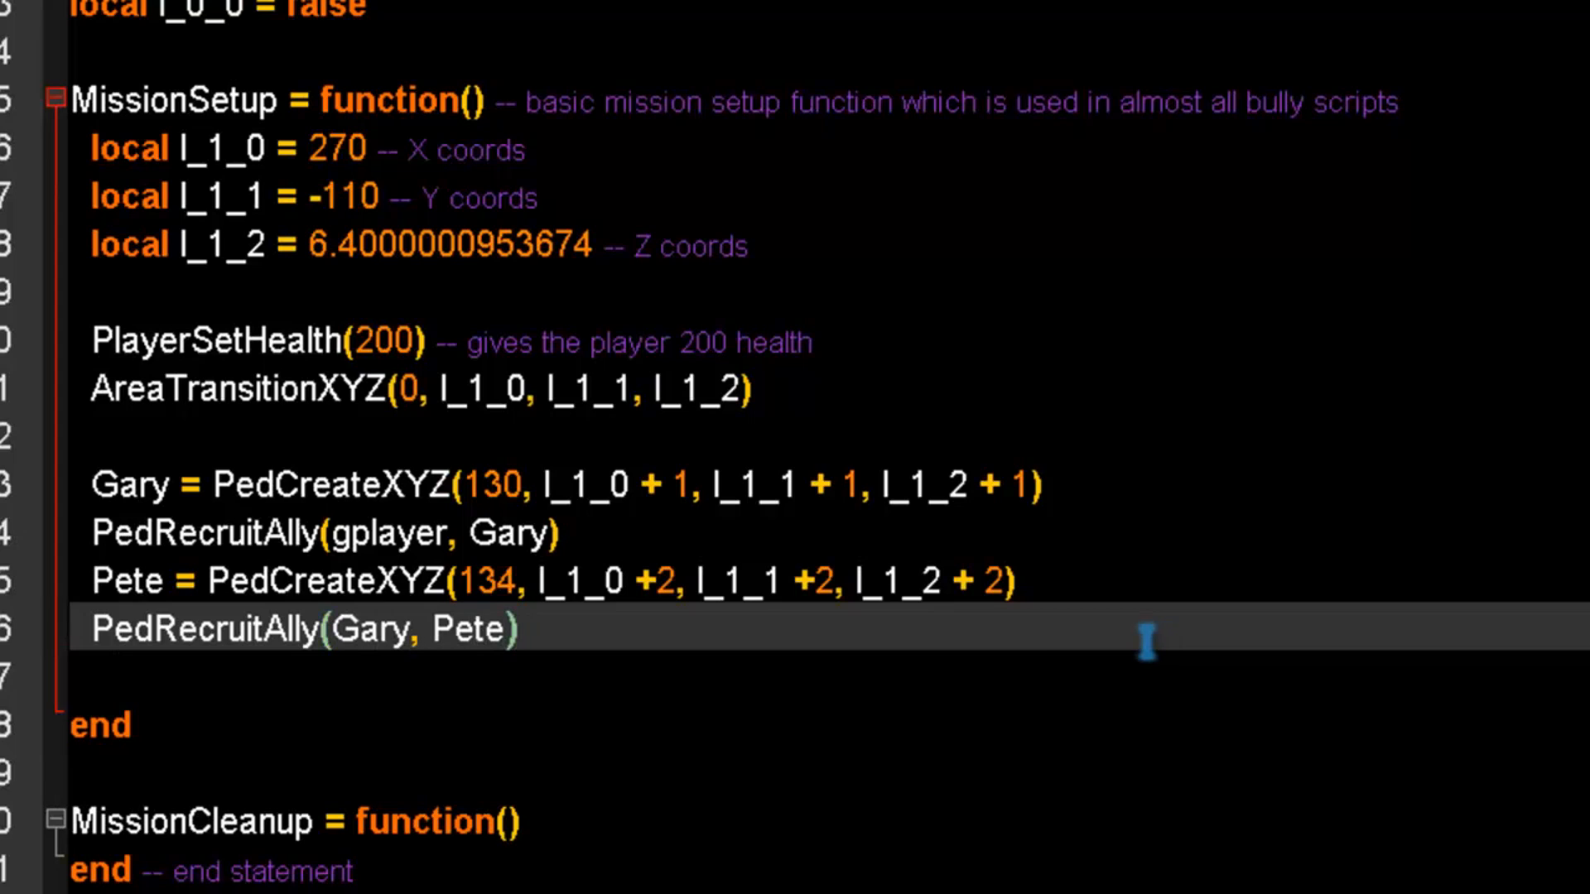
{"action": "mouse_move", "coordinate": [380, 533]}
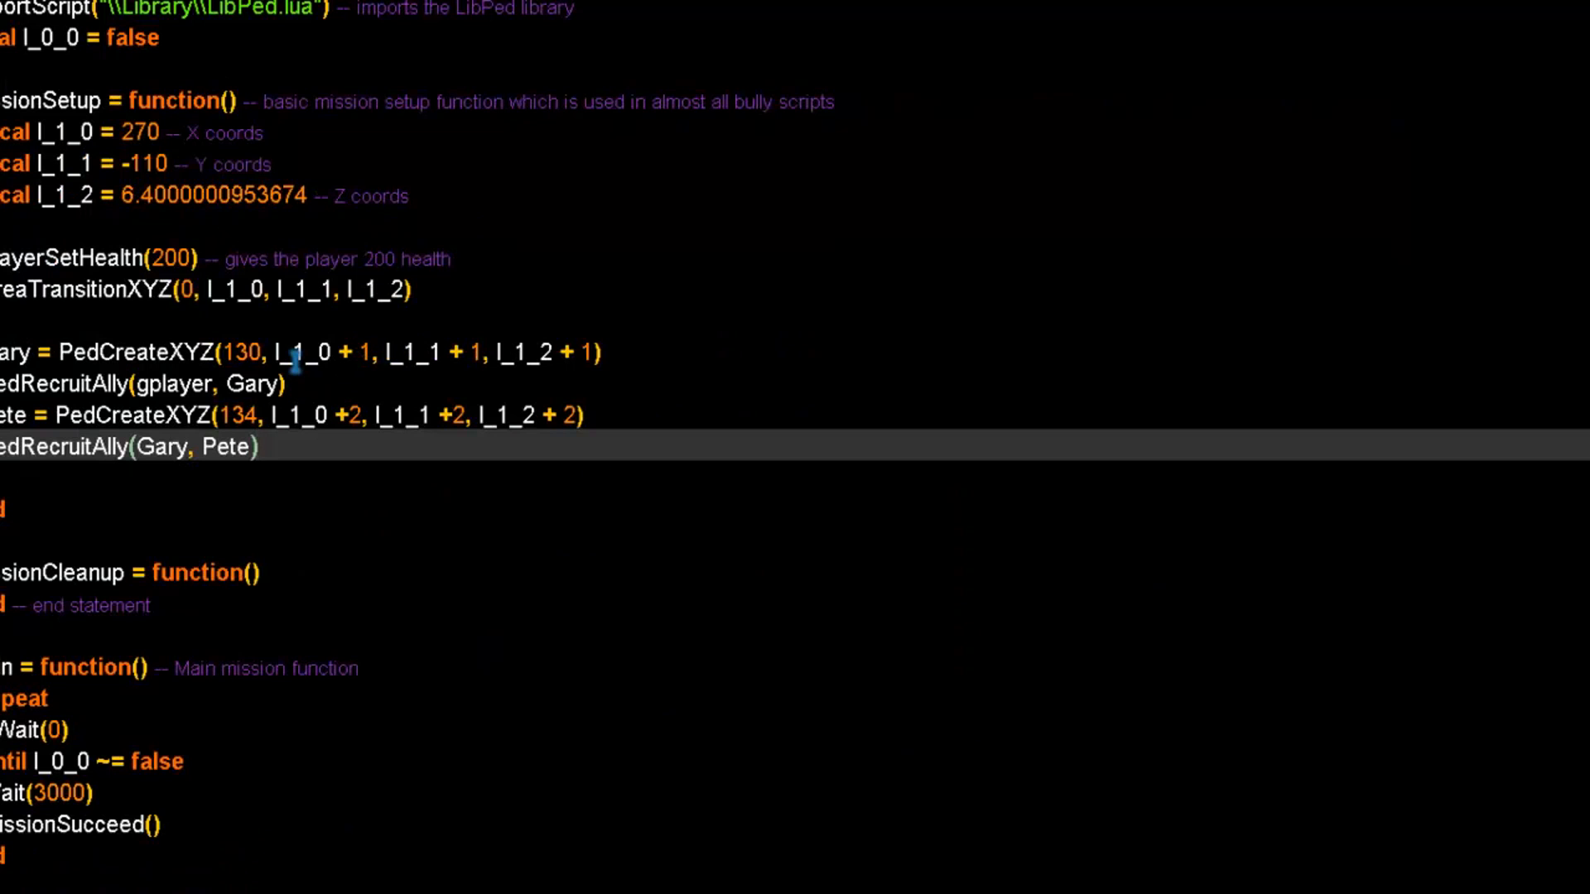
{"action": "mouse_move", "coordinate": [1078, 275]}
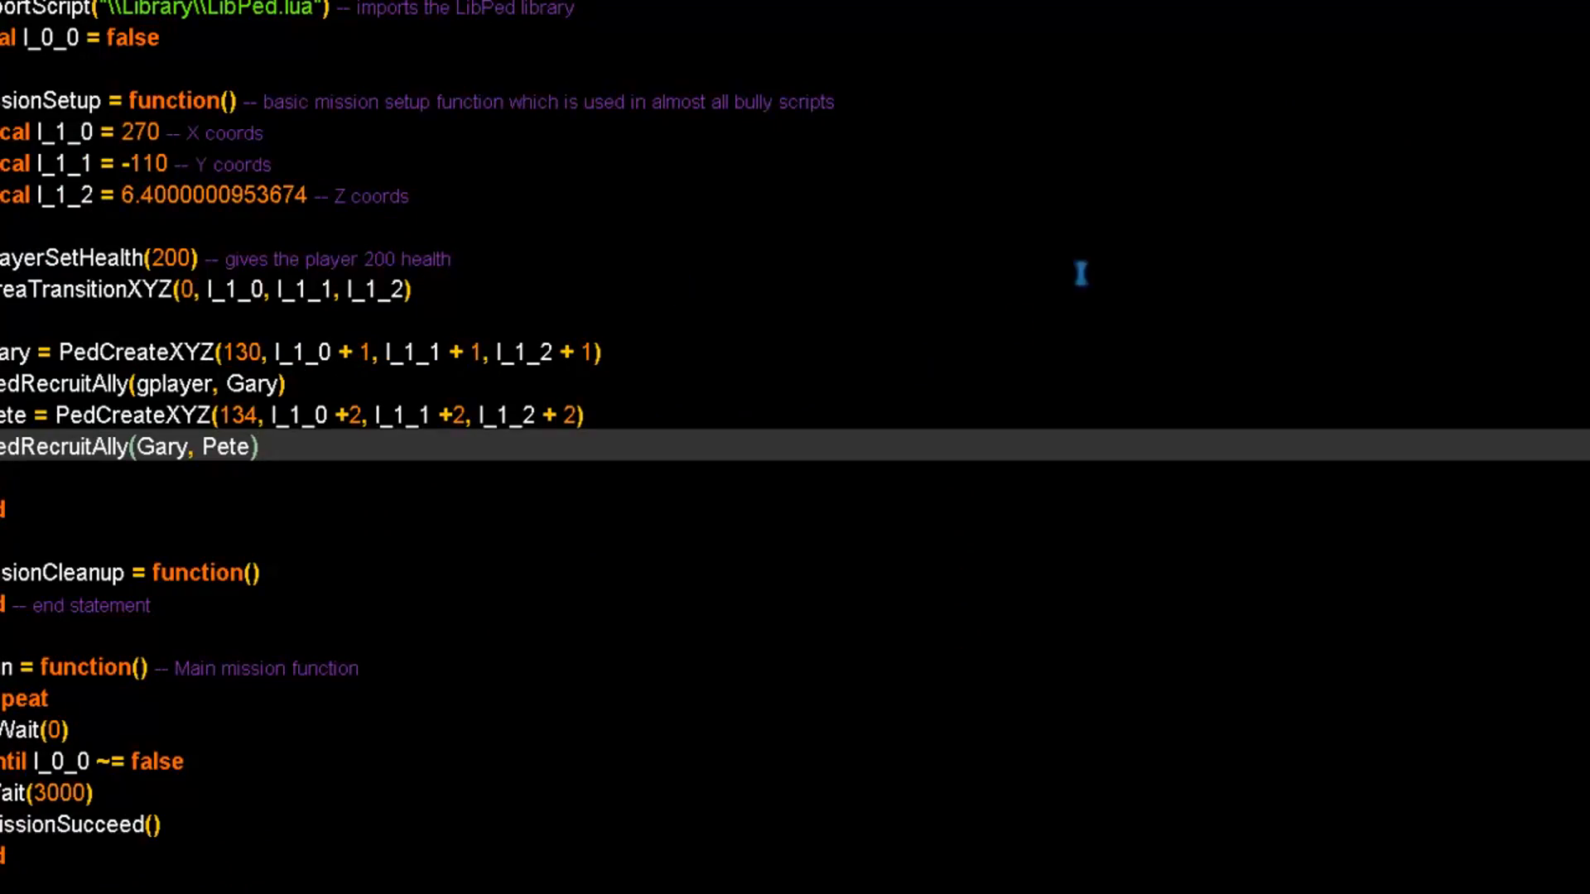